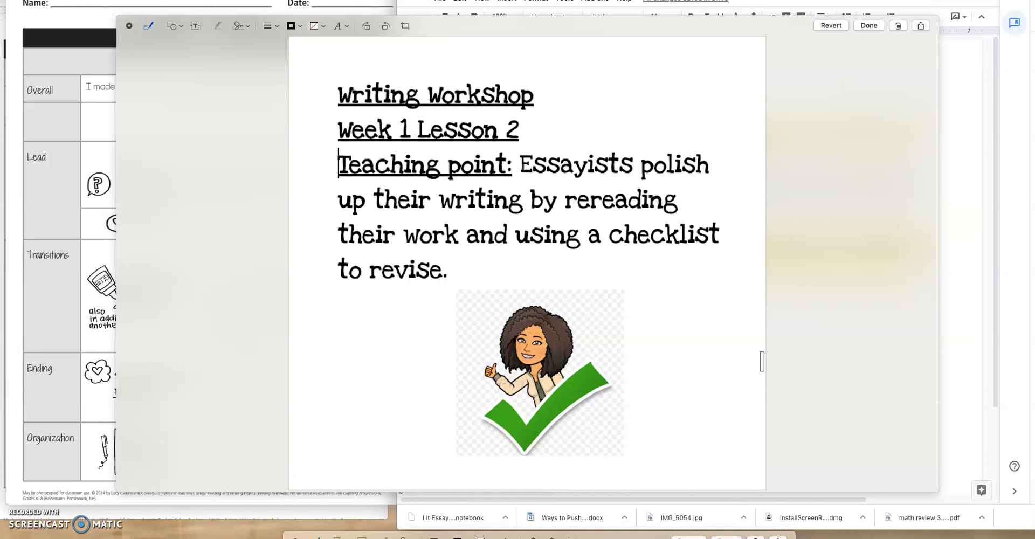
mouse_move(452, 21)
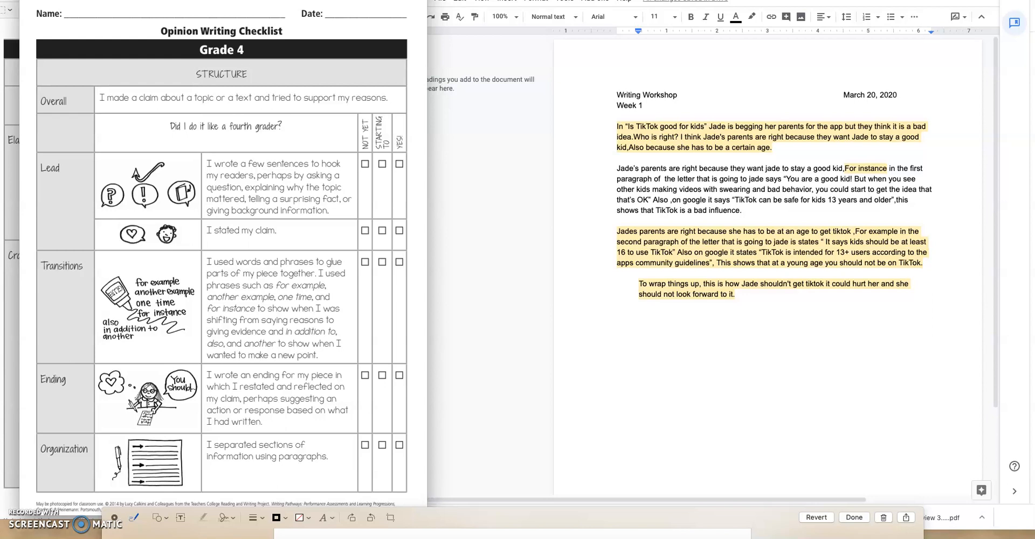
Underline the Elaboration and Craft headings, then show the Language Conventions checklist page.
click(105, 98)
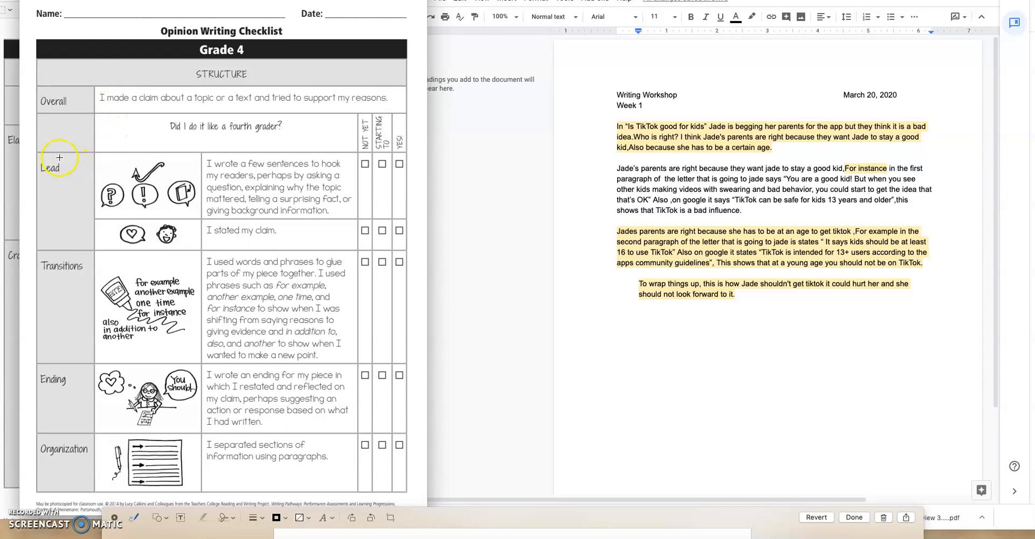
mouse_move(83, 246)
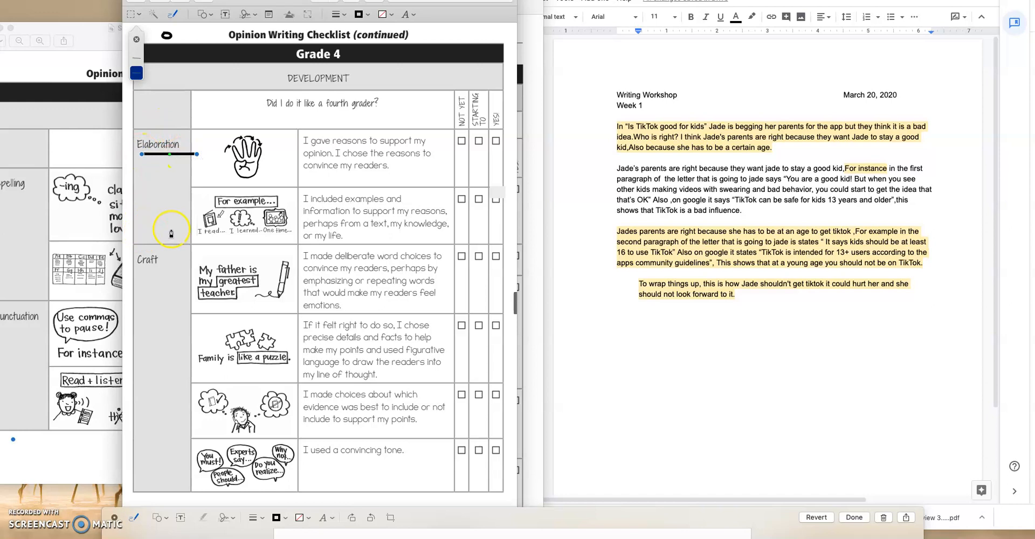
mouse_move(146, 302)
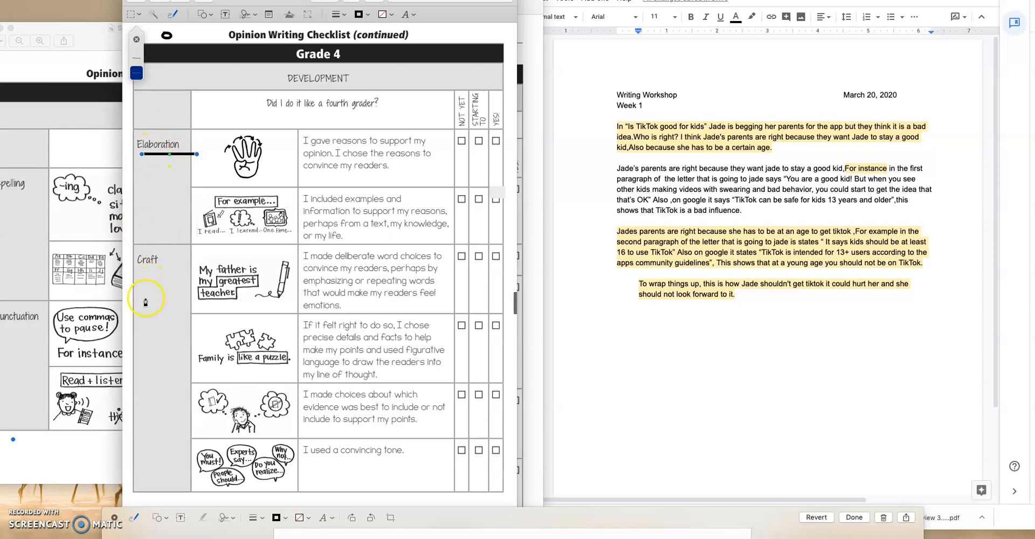
mouse_move(139, 273)
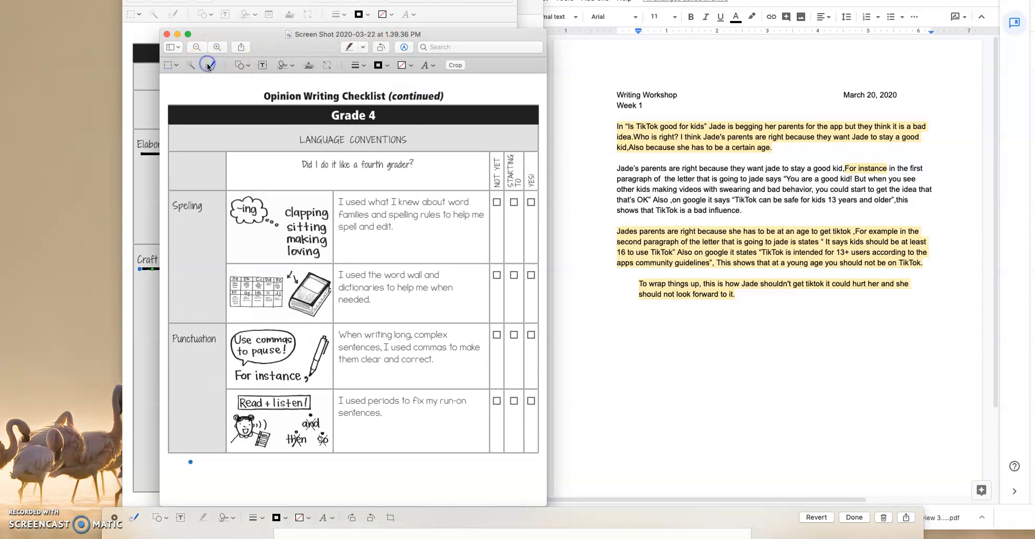
click(210, 65)
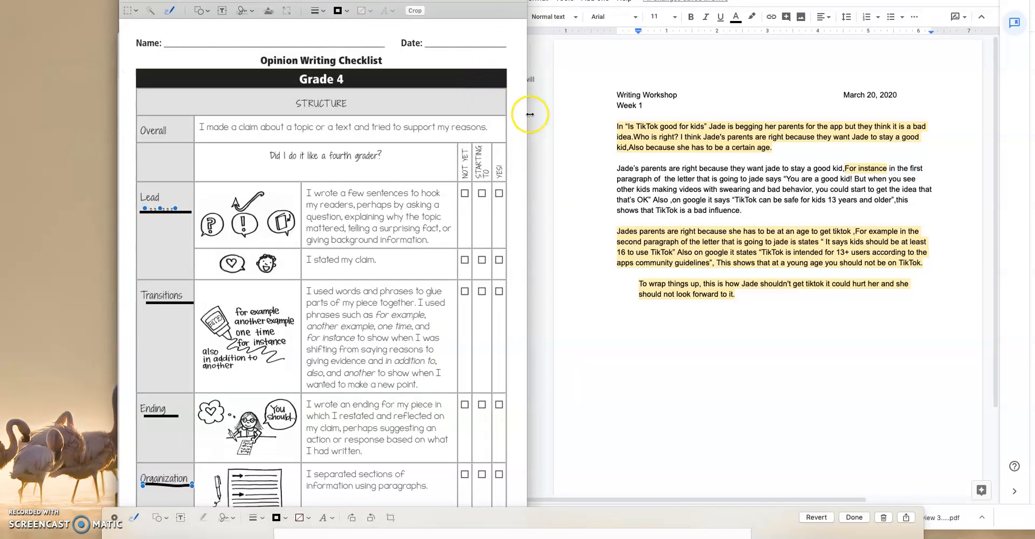
mouse_move(789, 215)
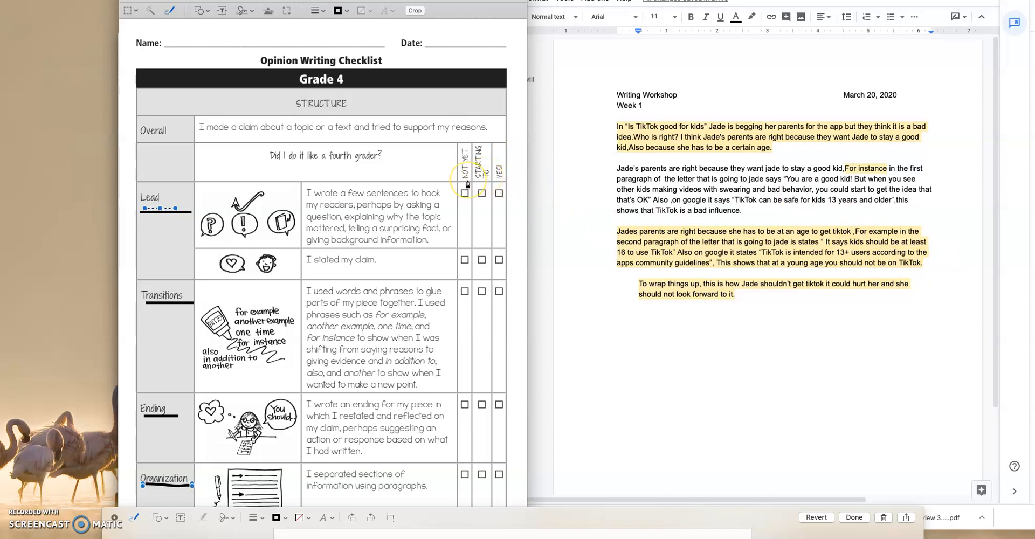
mouse_move(448, 193)
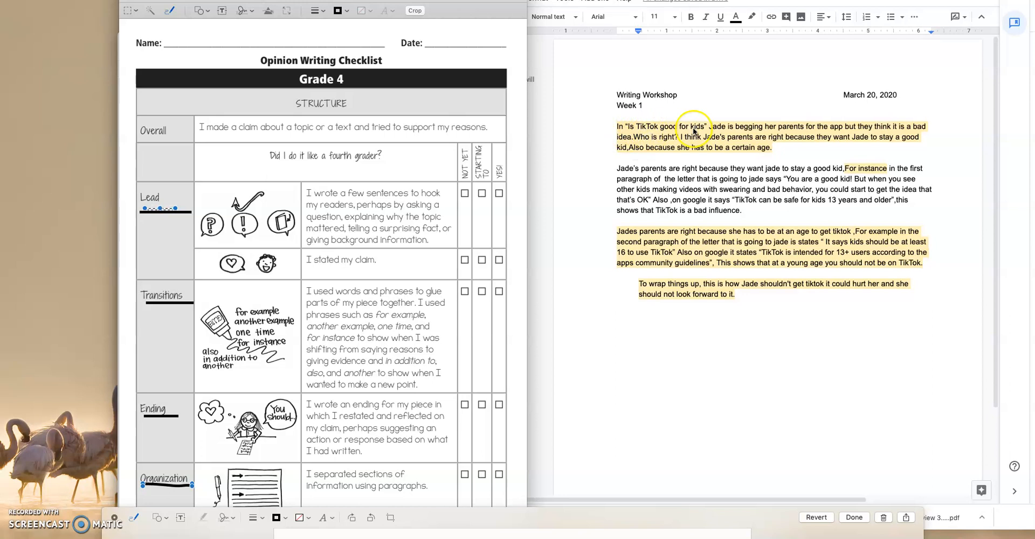
mouse_move(795, 128)
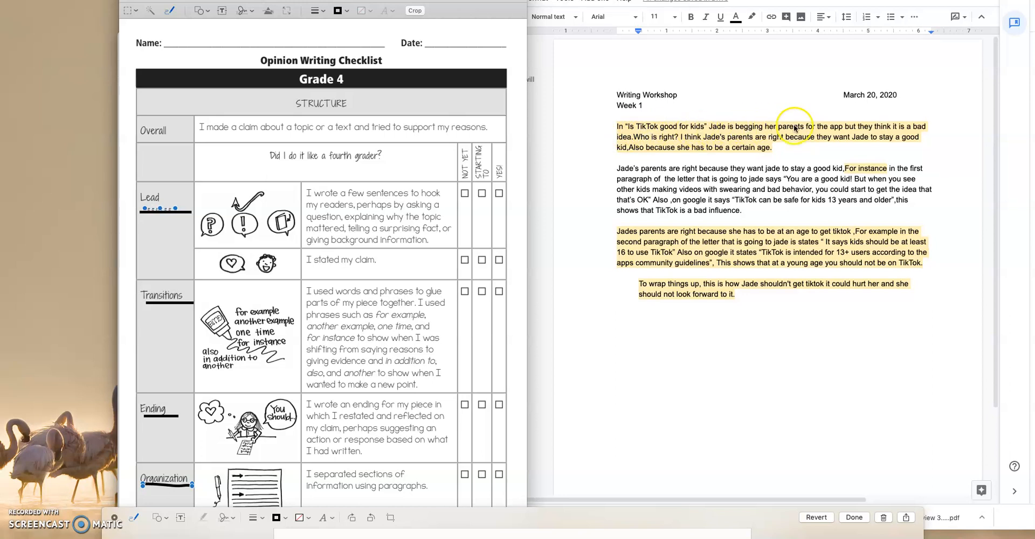
mouse_move(864, 137)
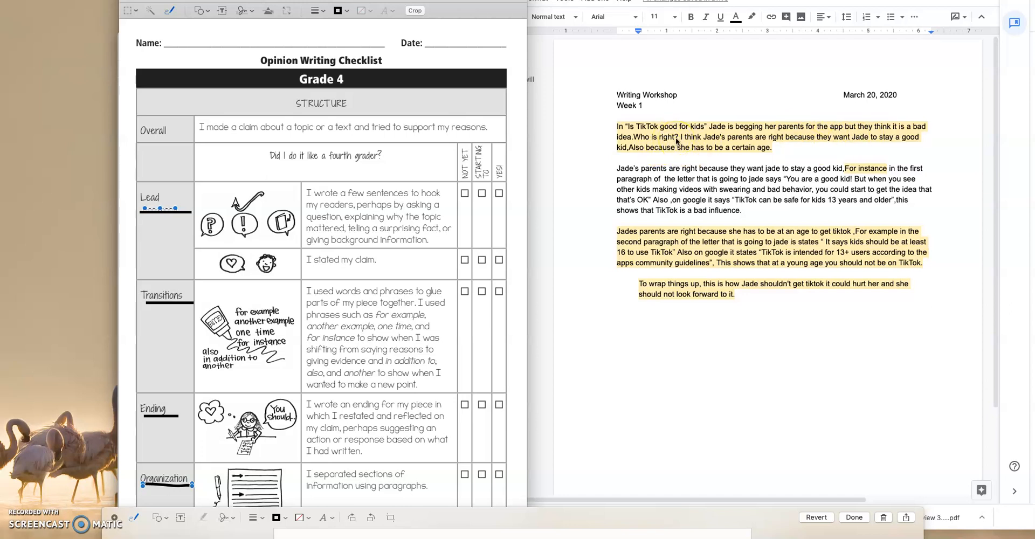
mouse_move(680, 144)
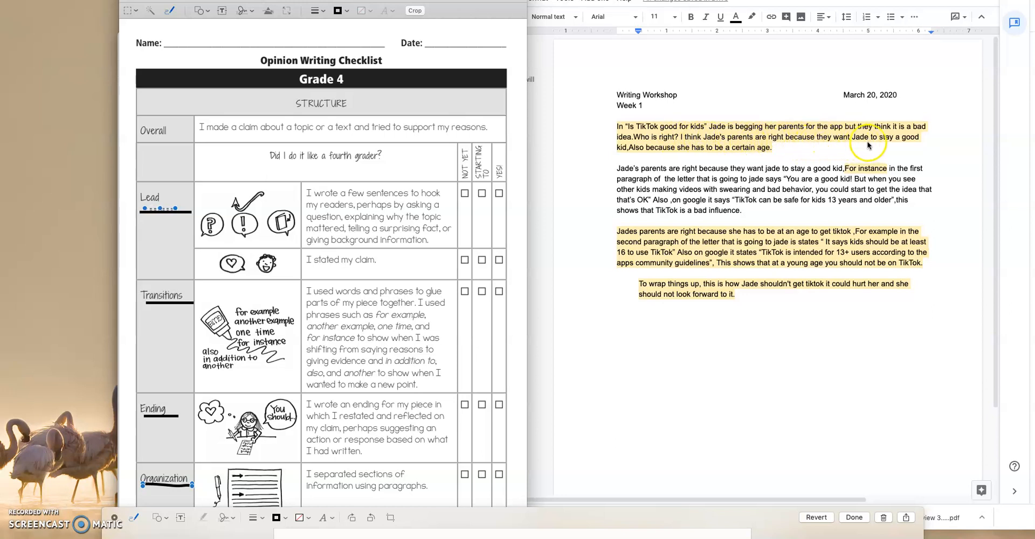
mouse_move(622, 159)
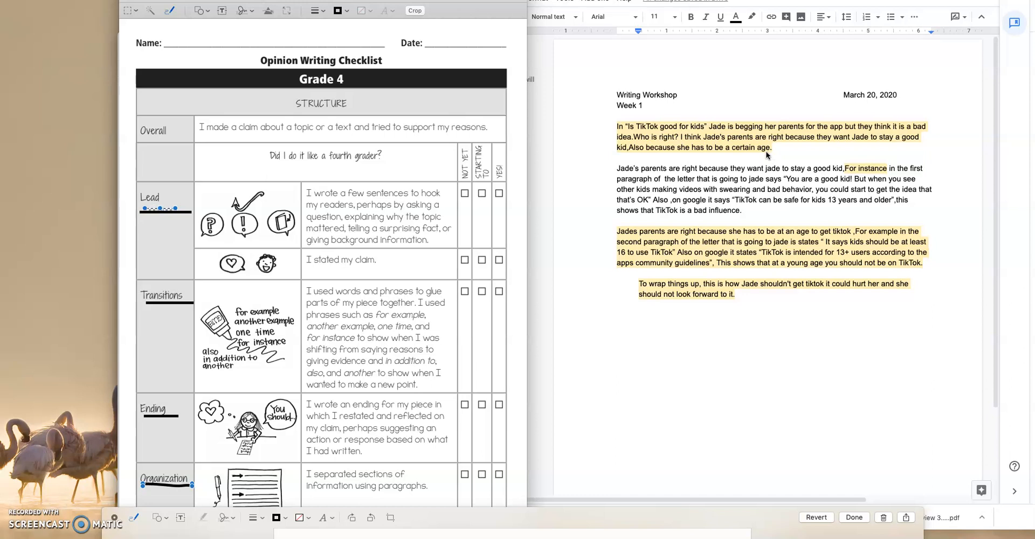
mouse_move(753, 158)
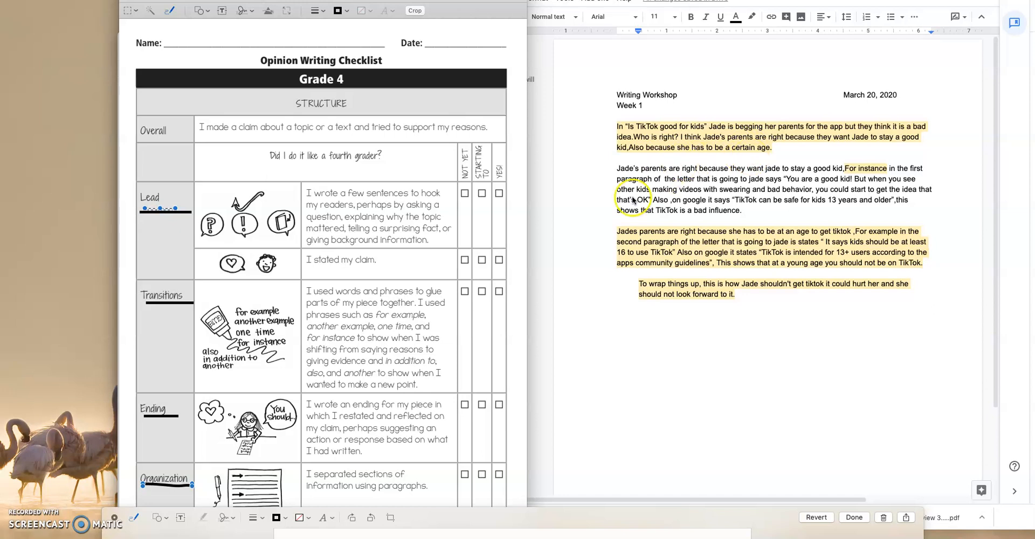
mouse_move(748, 173)
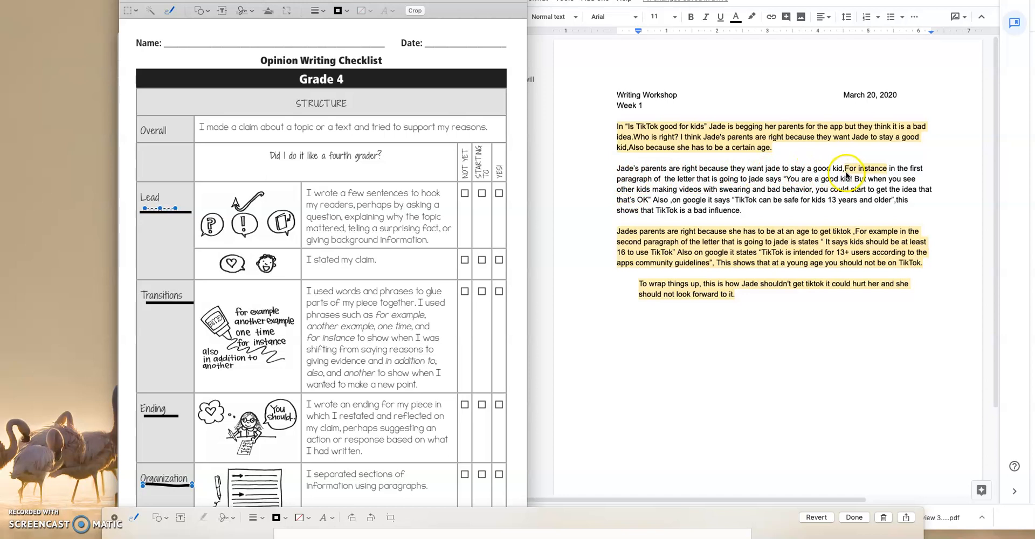
mouse_move(887, 177)
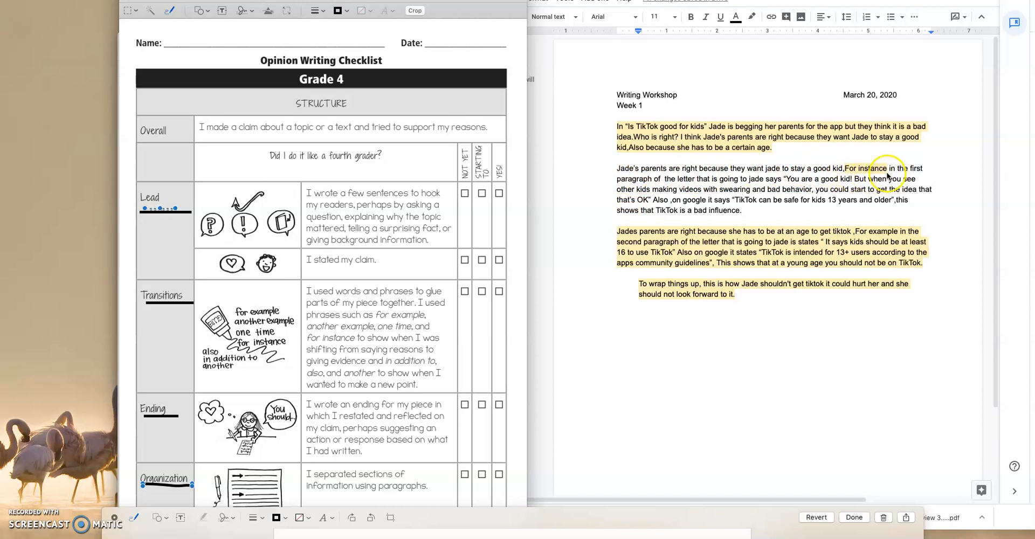
mouse_move(899, 173)
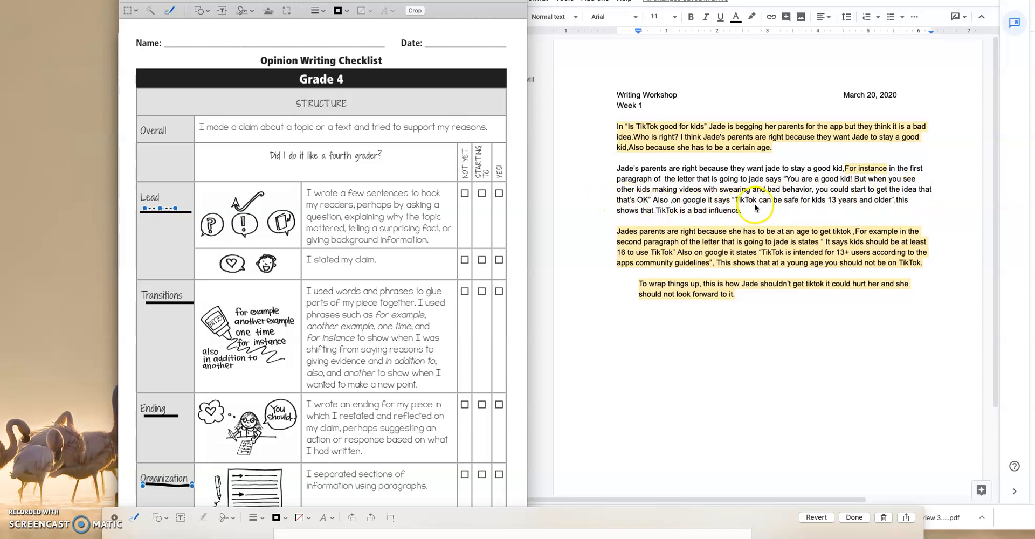
mouse_move(792, 207)
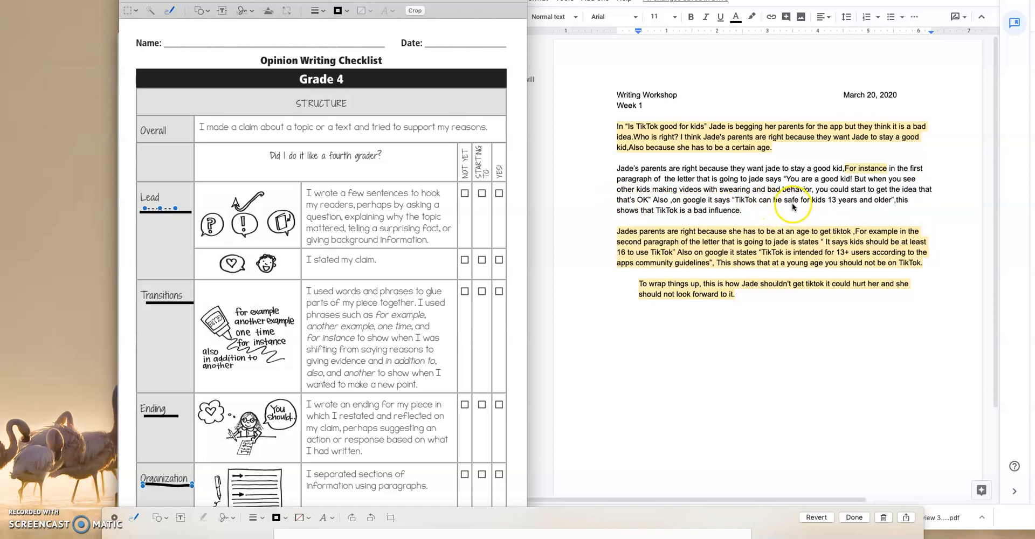
mouse_move(619, 221)
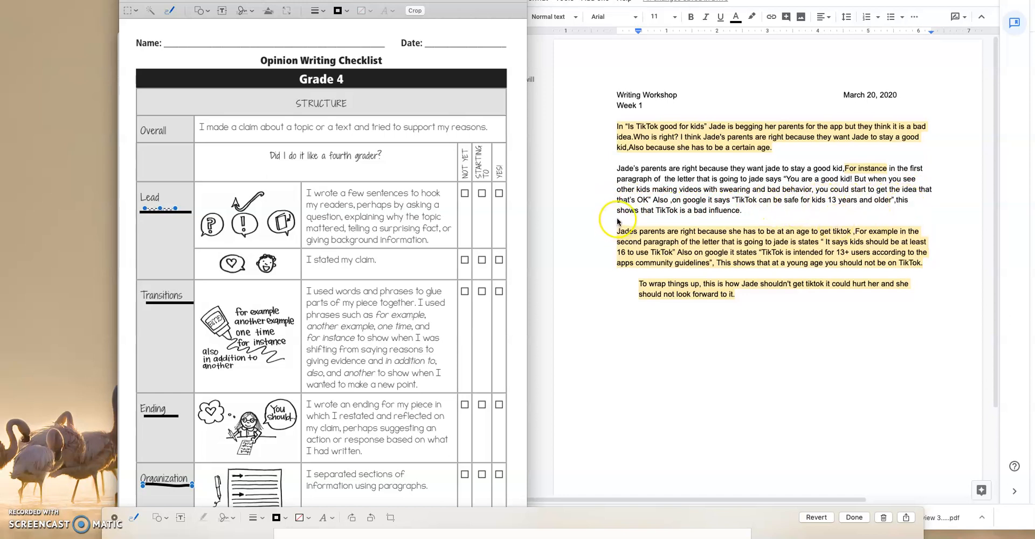
mouse_move(742, 217)
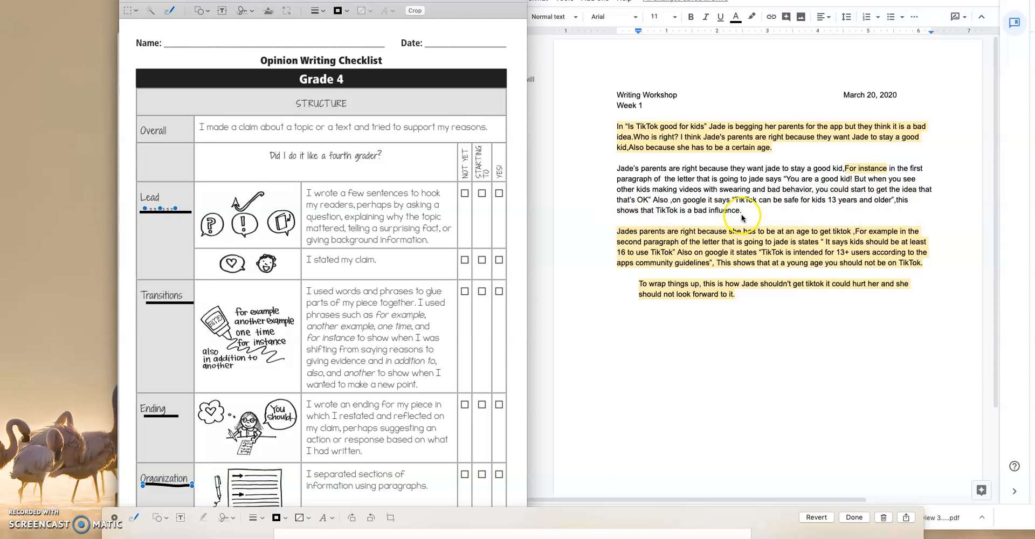
mouse_move(624, 238)
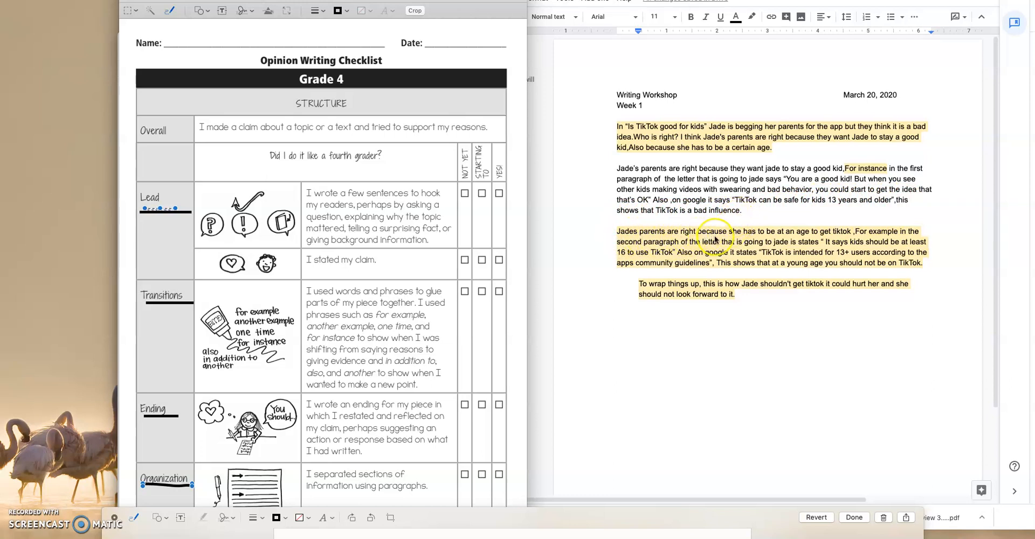
mouse_move(621, 239)
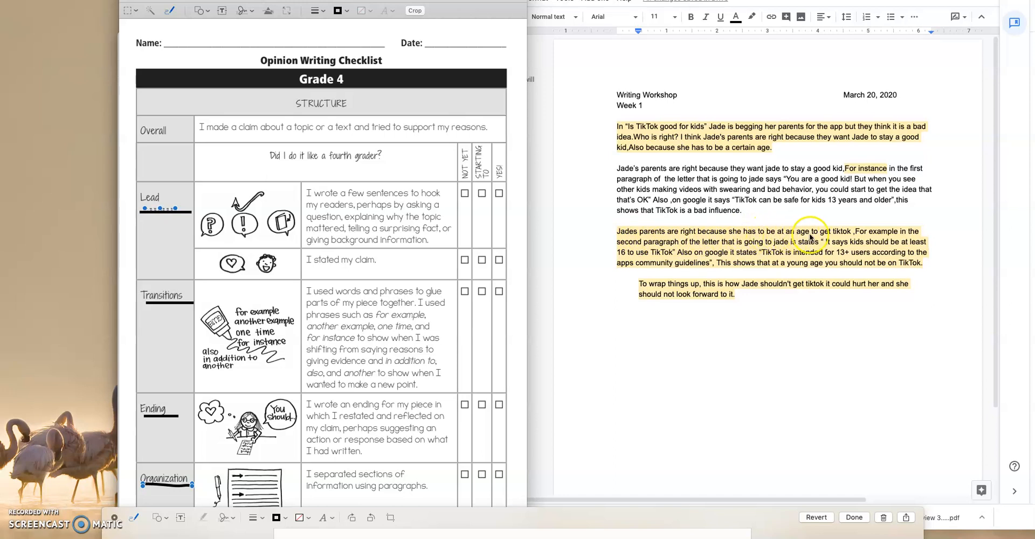
mouse_move(865, 237)
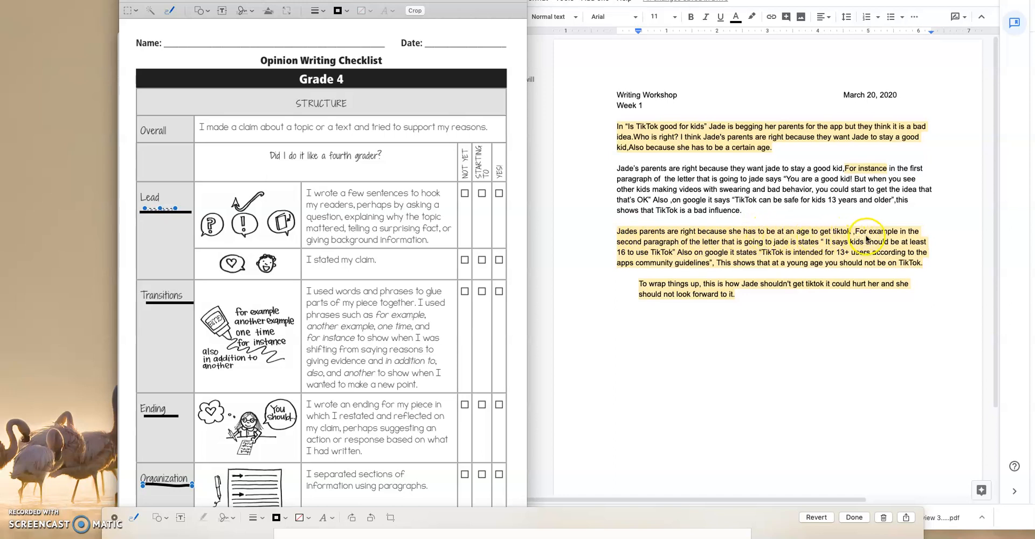
mouse_move(723, 251)
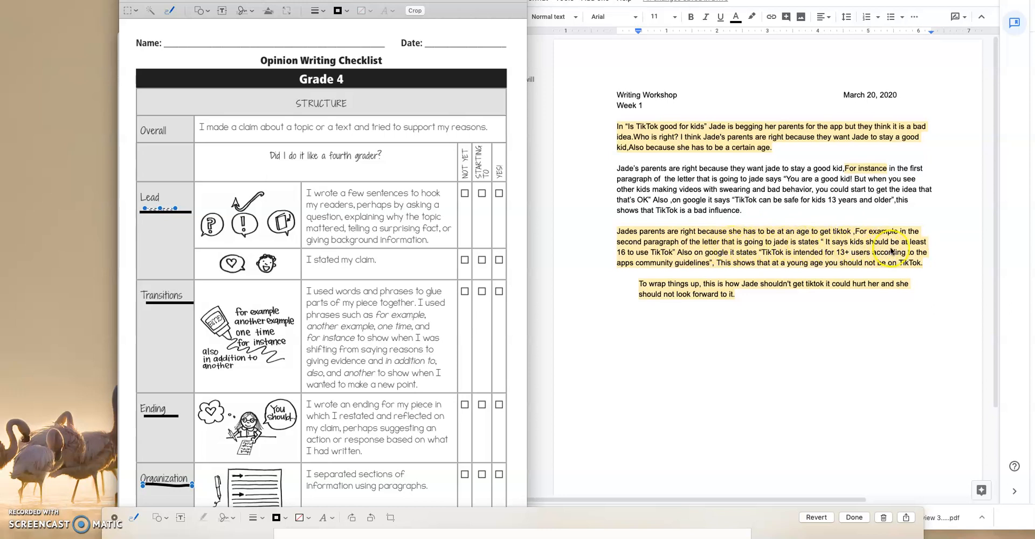
mouse_move(669, 254)
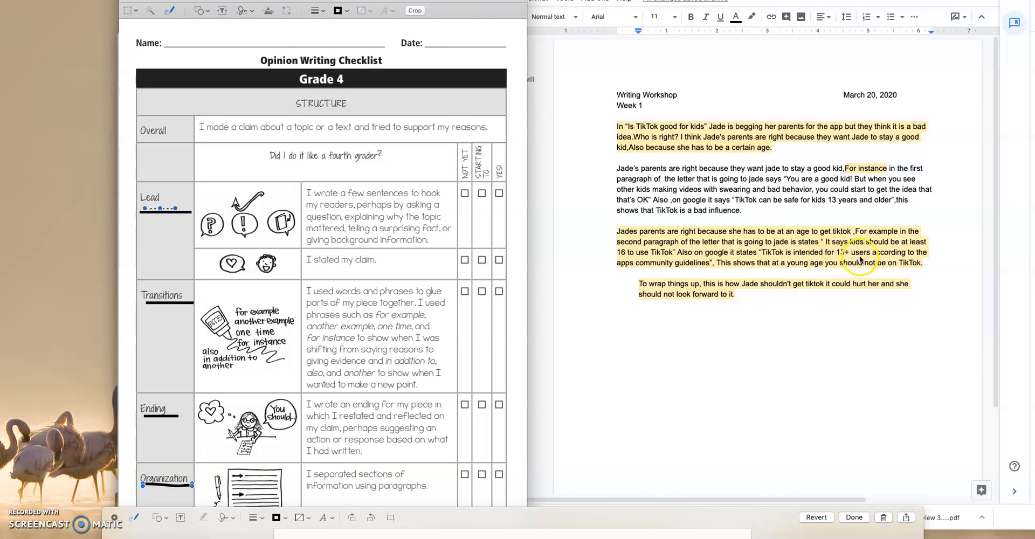
mouse_move(612, 275)
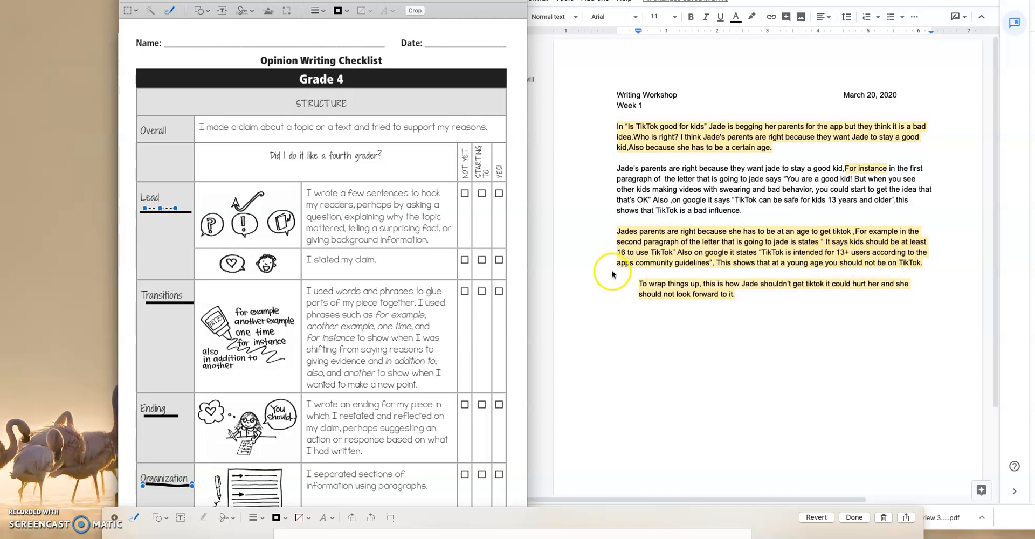
mouse_move(739, 267)
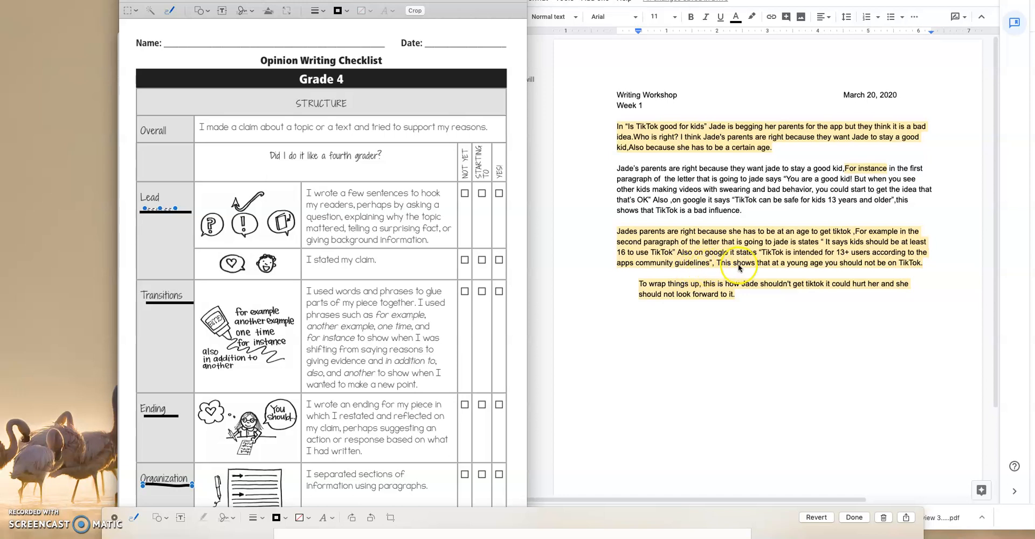
mouse_move(883, 266)
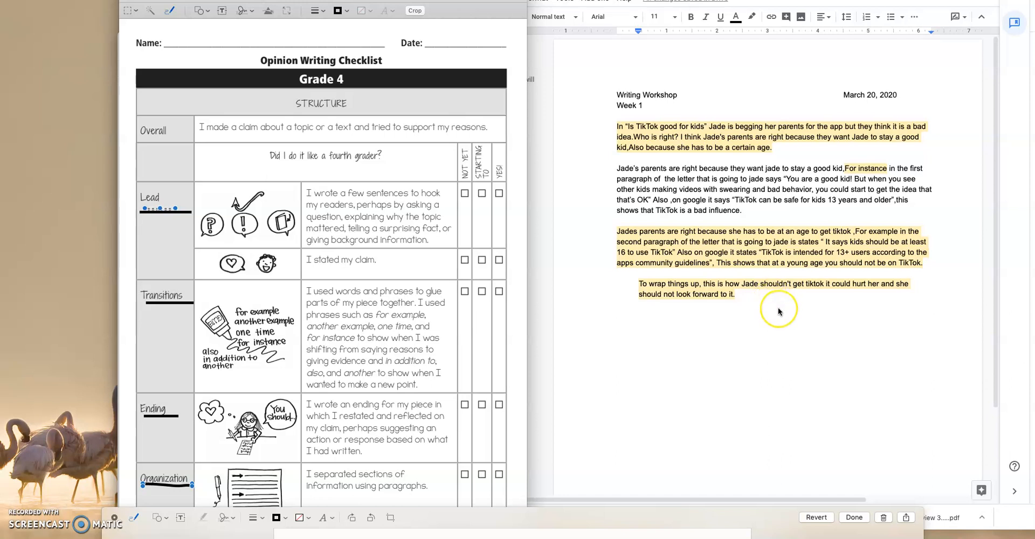
mouse_move(722, 314)
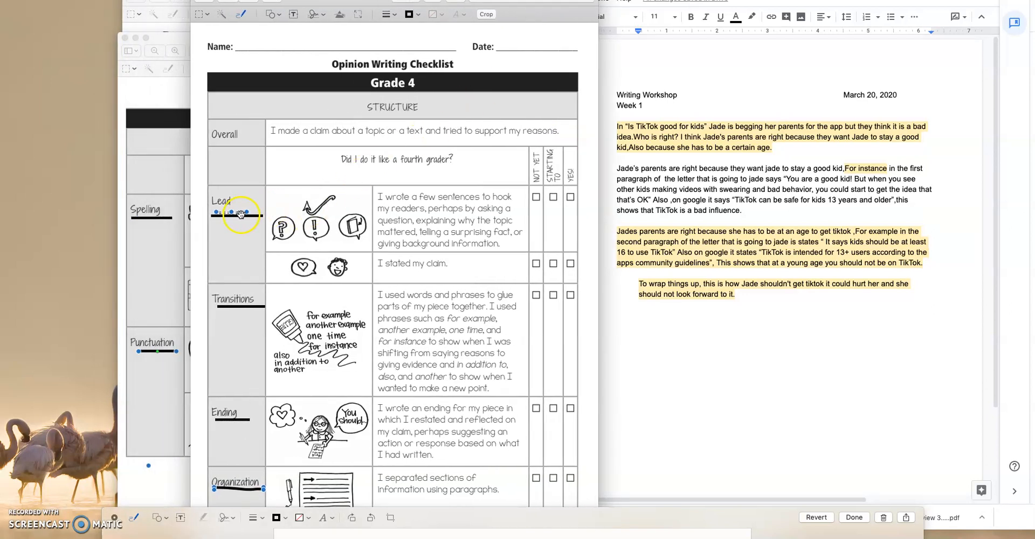
mouse_move(504, 205)
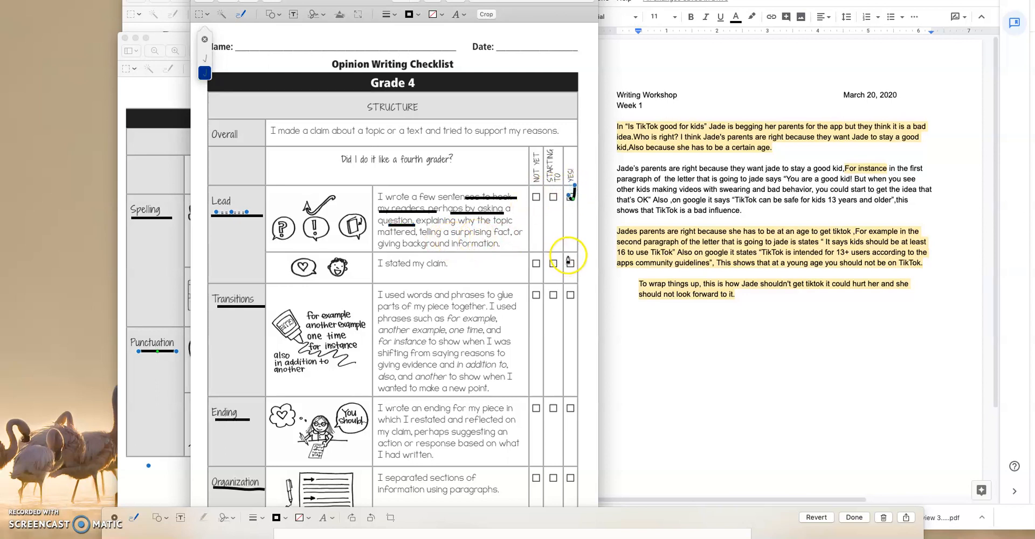
mouse_move(499, 234)
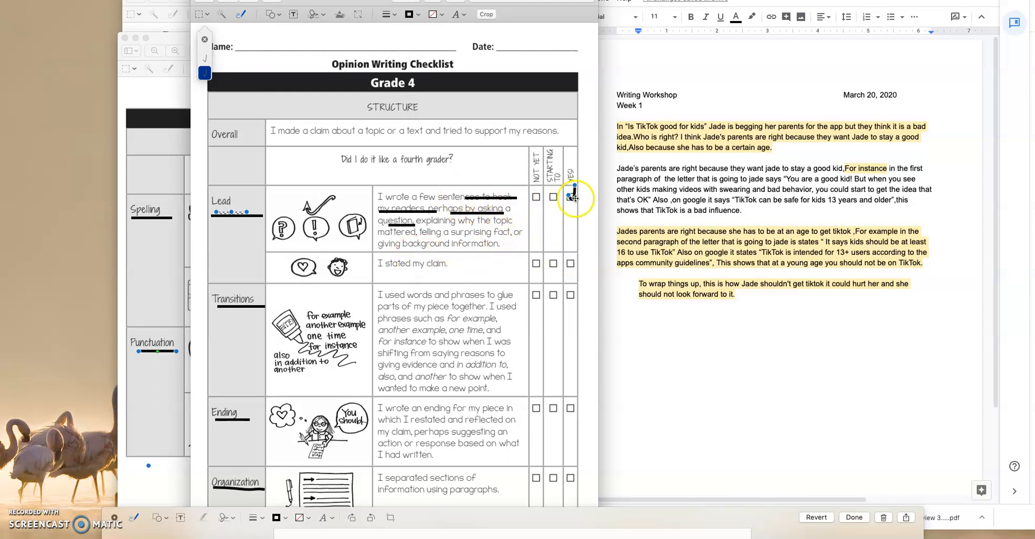
mouse_move(438, 265)
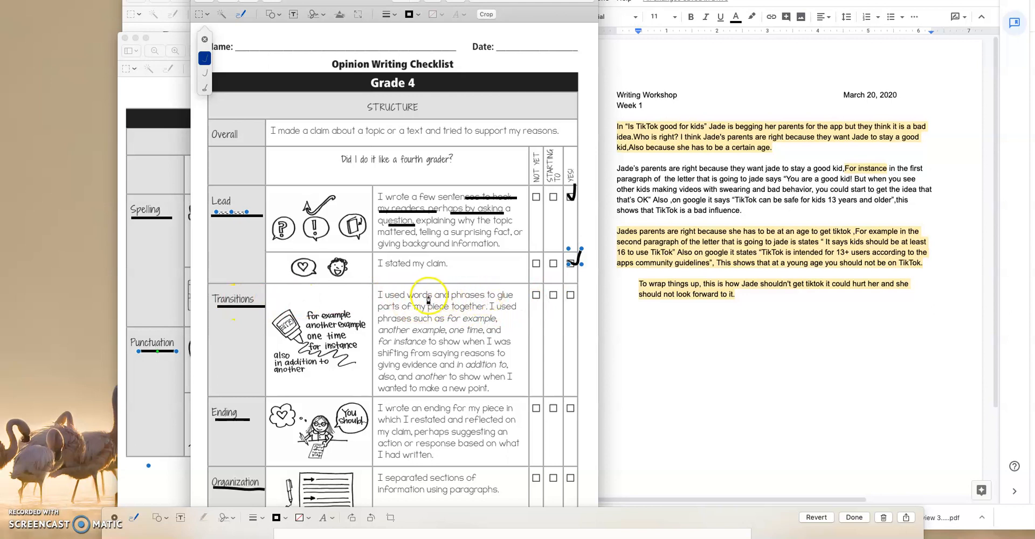
mouse_move(451, 305)
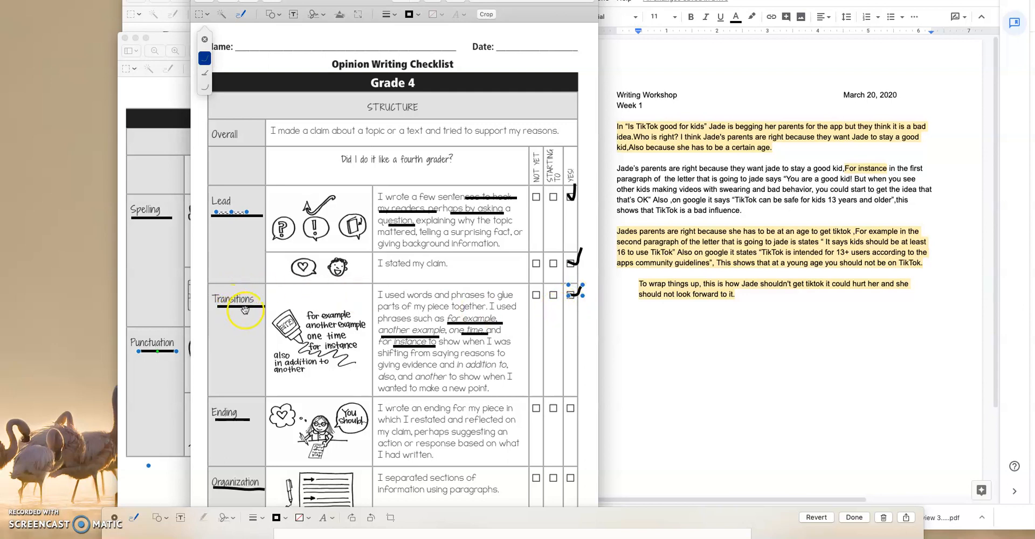
mouse_move(984, 311)
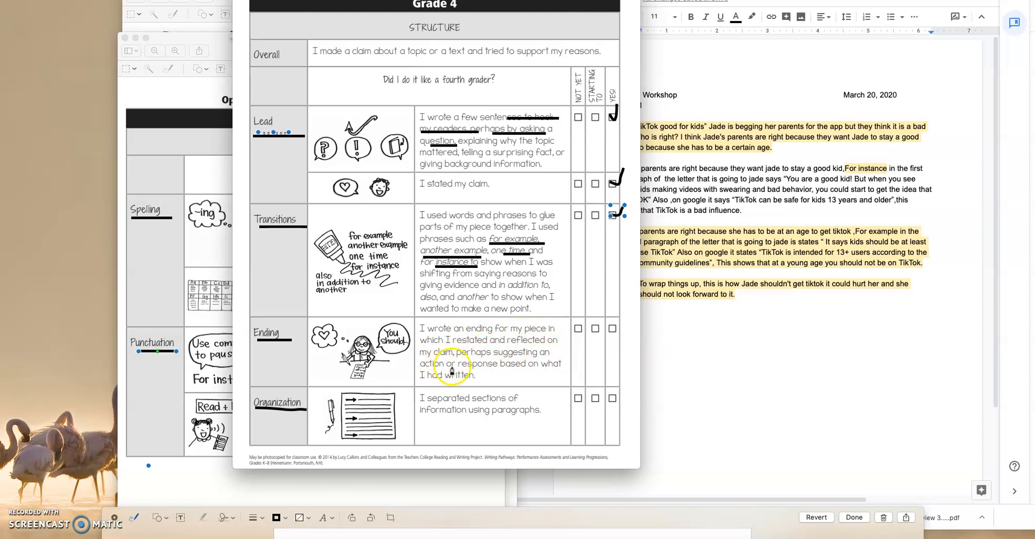
mouse_move(479, 340)
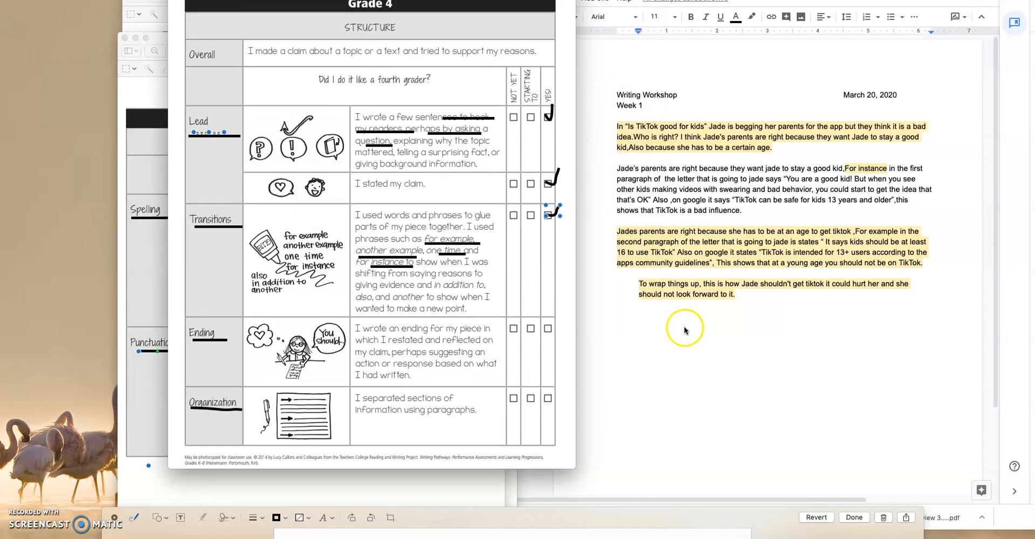
mouse_move(649, 293)
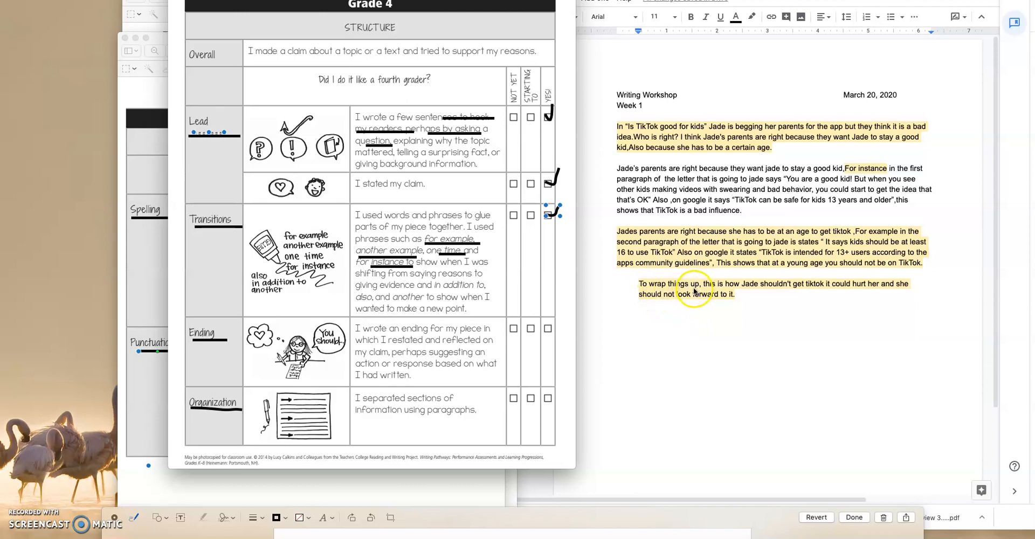
mouse_move(706, 289)
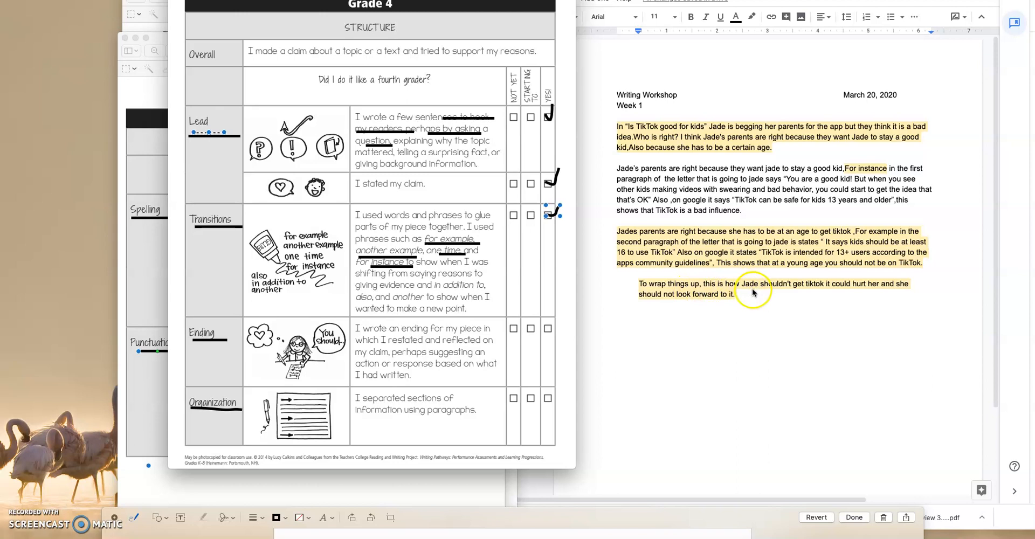
mouse_move(390, 342)
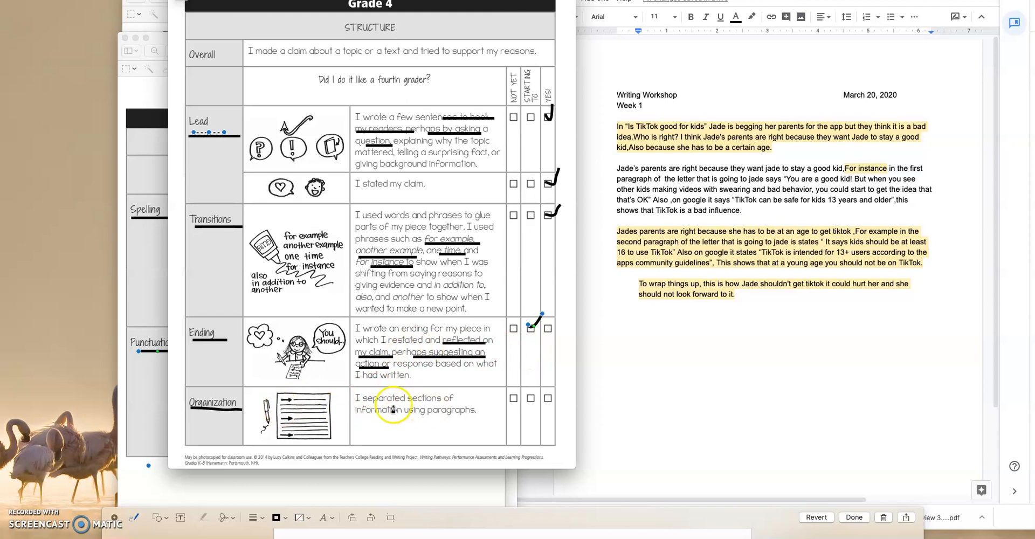
mouse_move(463, 412)
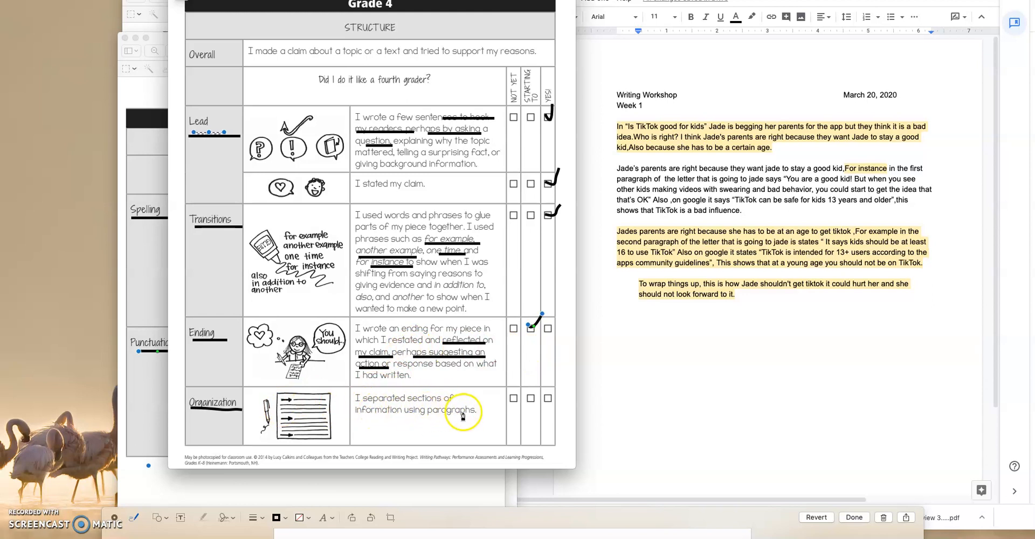
mouse_move(625, 144)
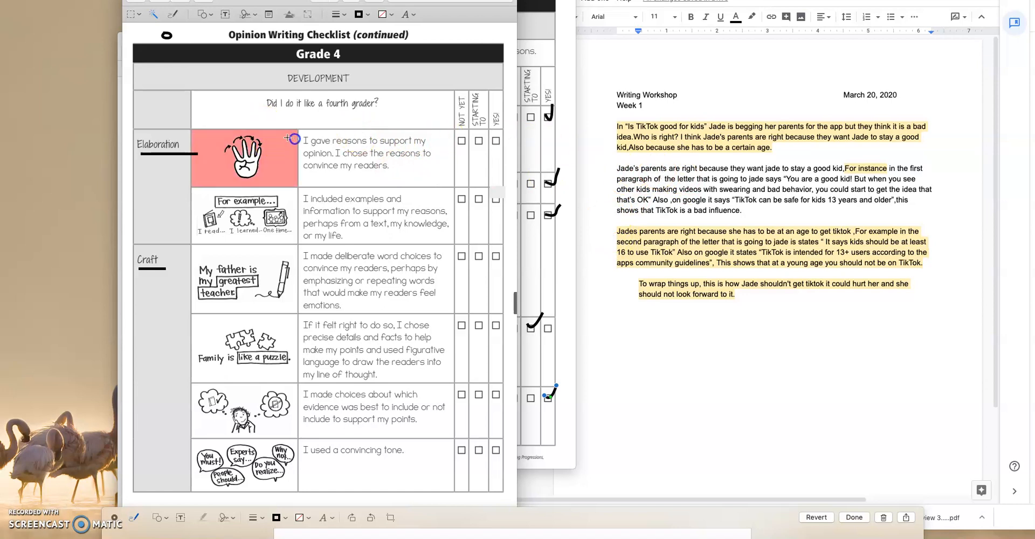
Tick Starting To on the examples and word-choice rows and underline the precise-details phrase.
click(173, 14)
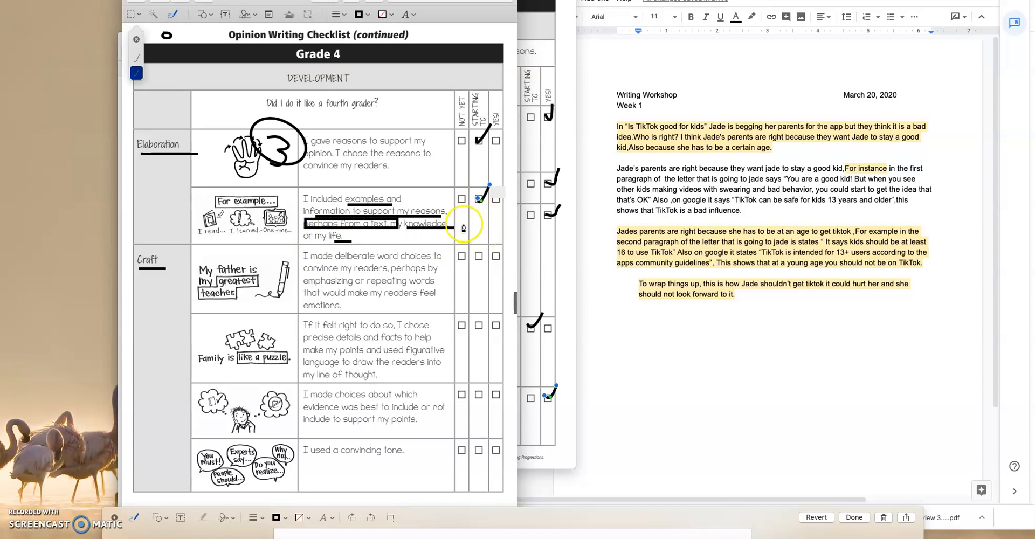
mouse_move(410, 222)
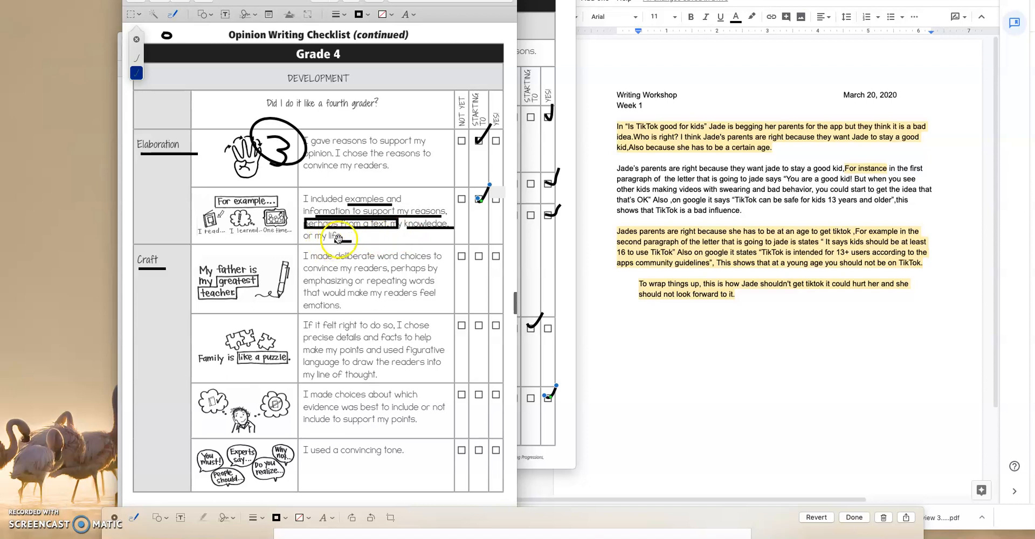
mouse_move(373, 249)
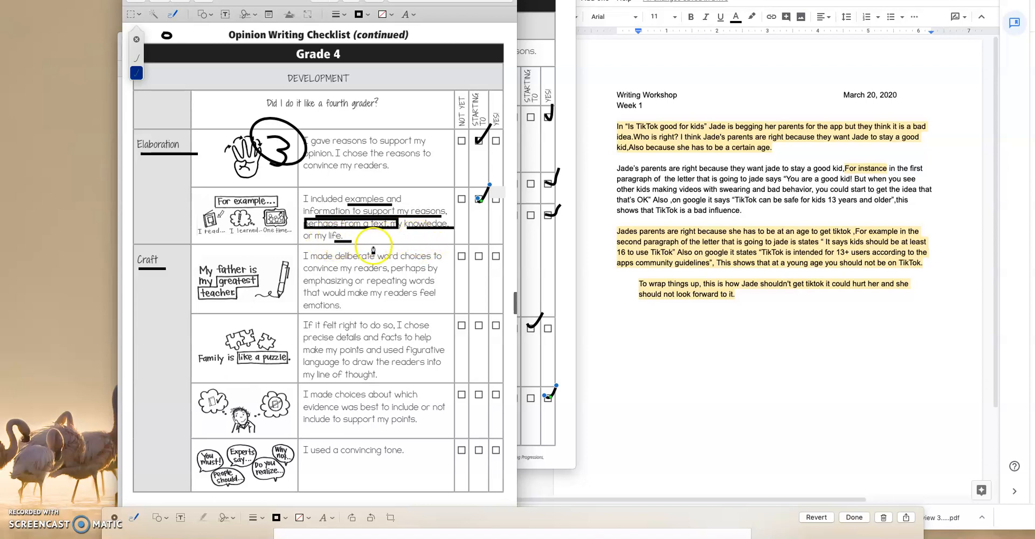
mouse_move(396, 268)
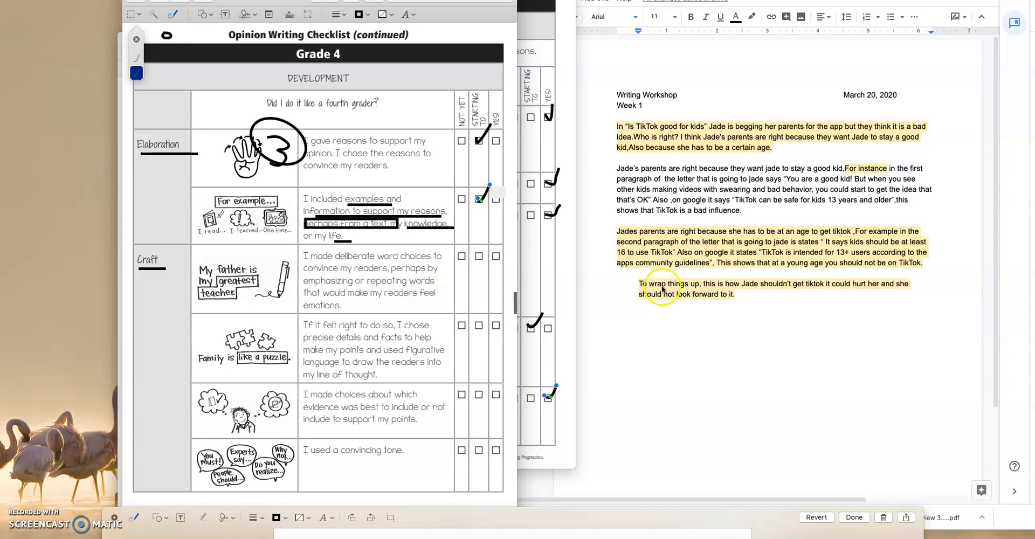
mouse_move(687, 277)
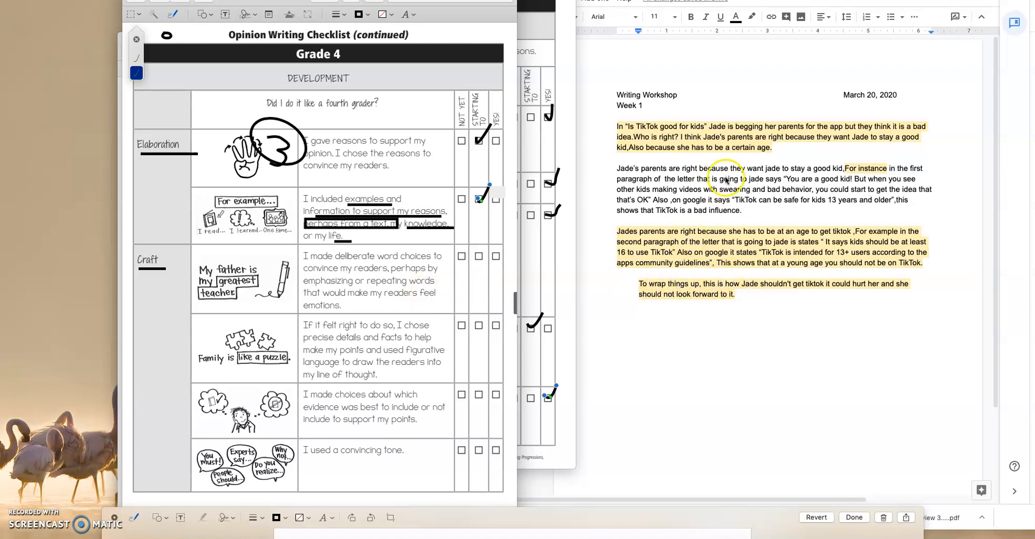
mouse_move(798, 207)
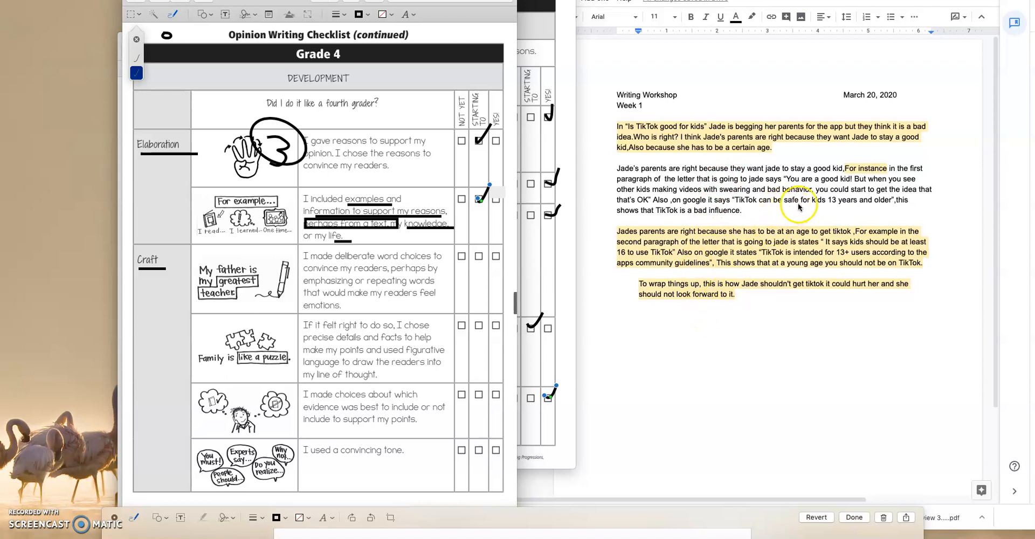
mouse_move(798, 207)
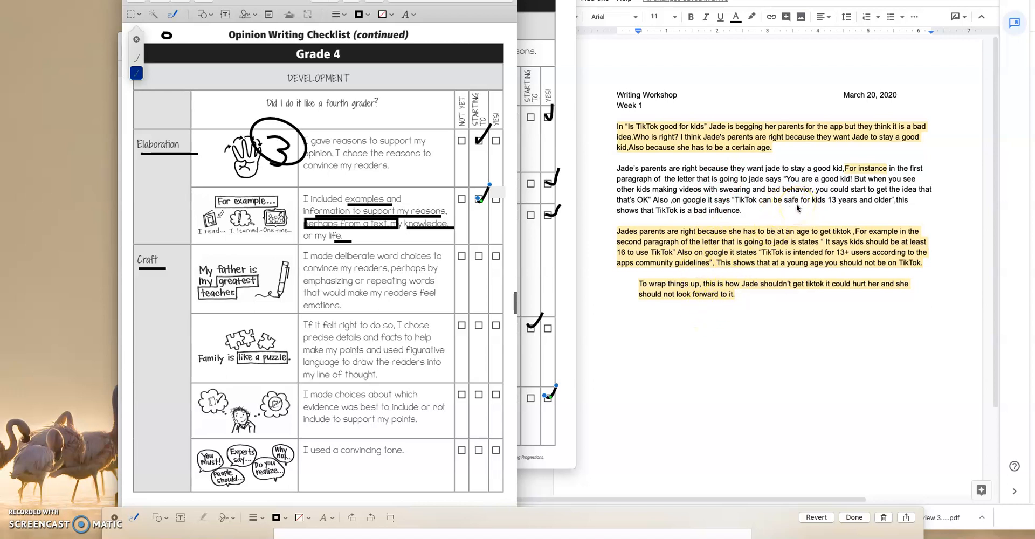
mouse_move(818, 196)
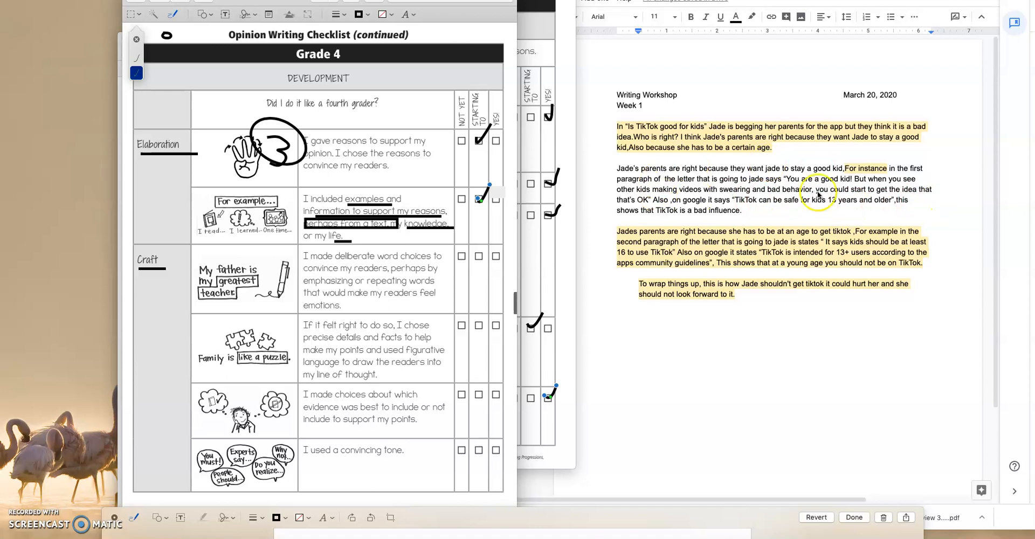
mouse_move(479, 268)
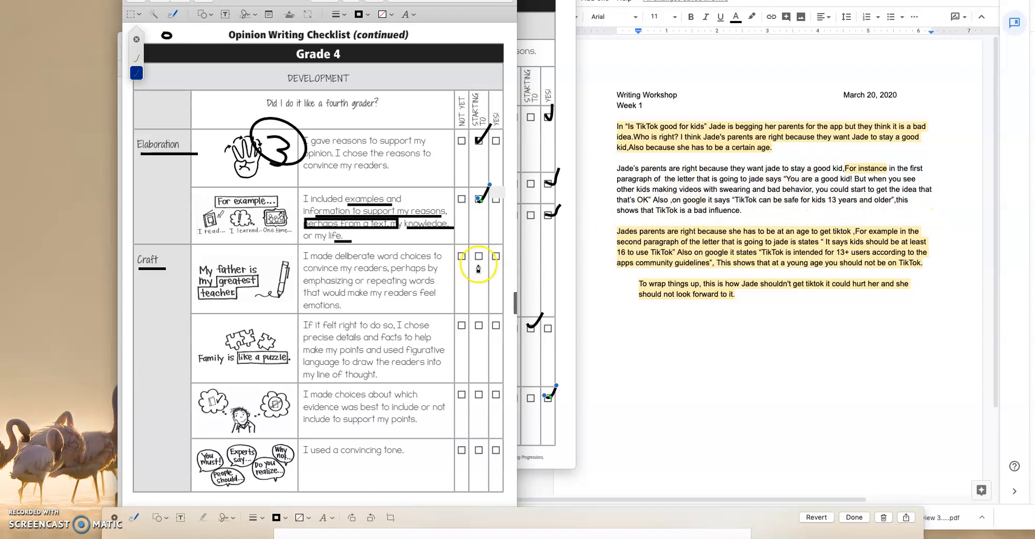
click(478, 258)
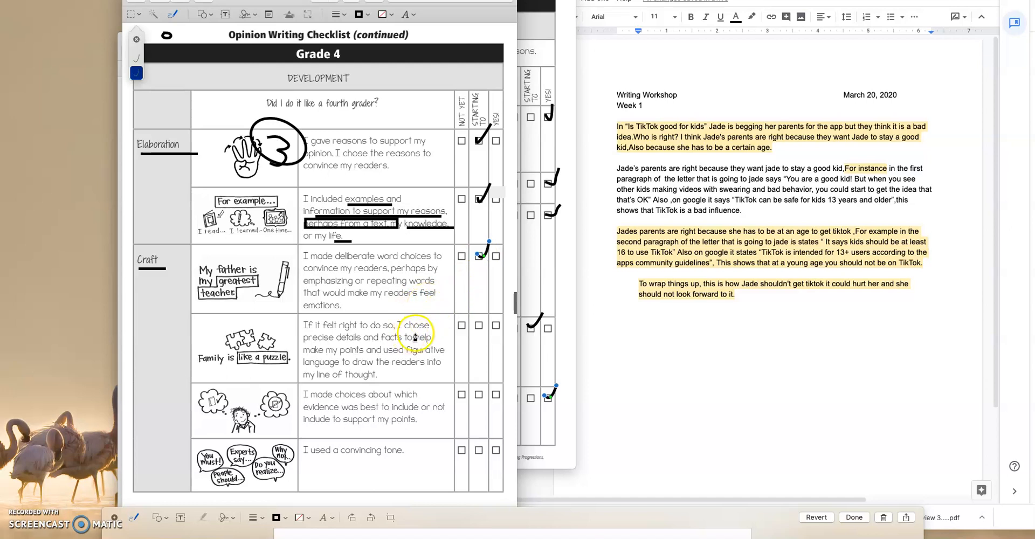
mouse_move(319, 361)
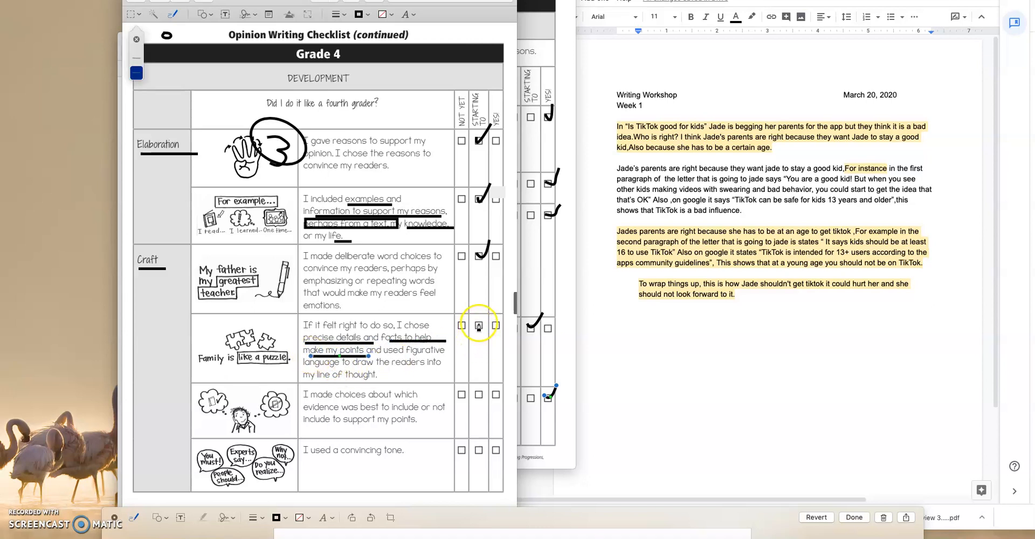
mouse_move(257, 315)
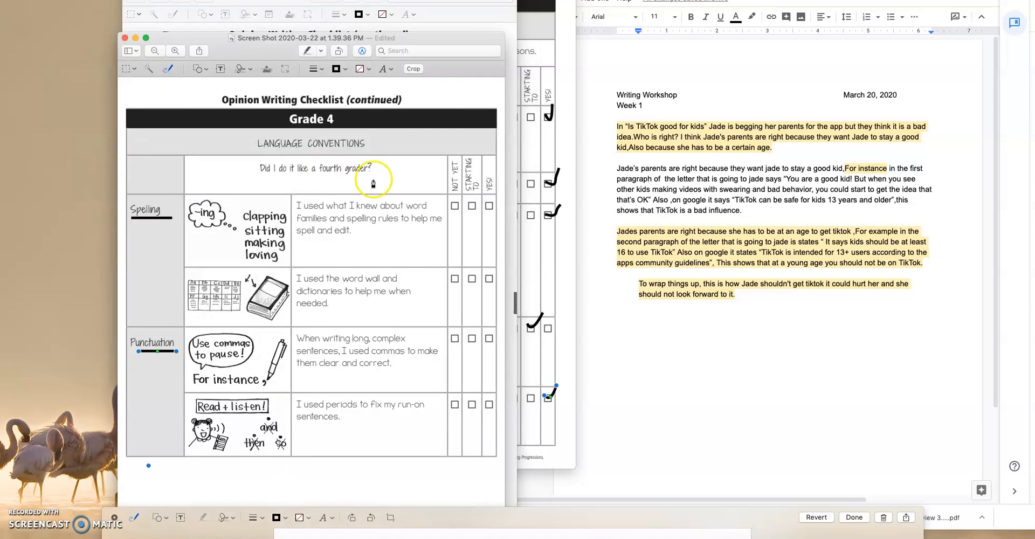
mouse_move(388, 283)
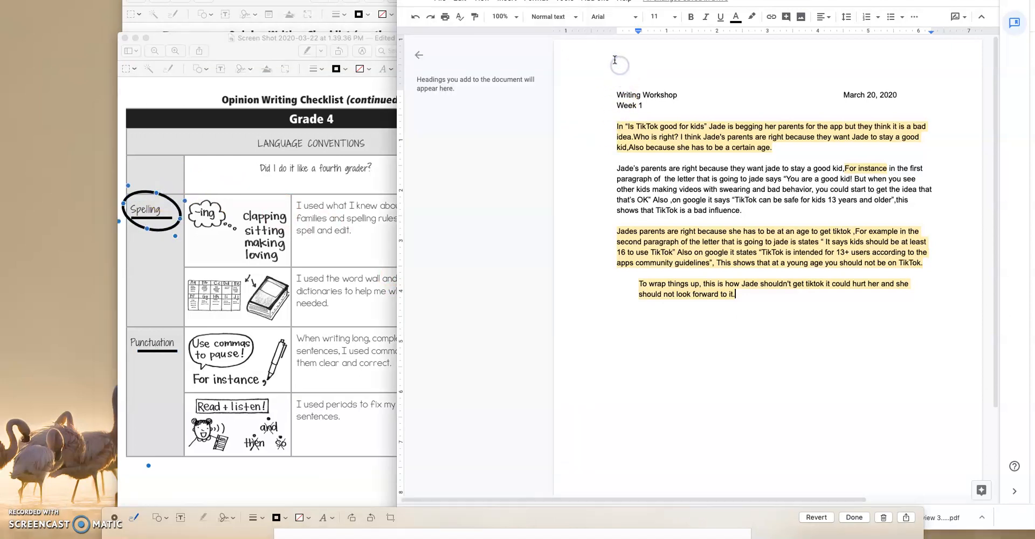
Run a spelling and grammar check on the TikTok essay, confirming it looks good.
click(564, 1)
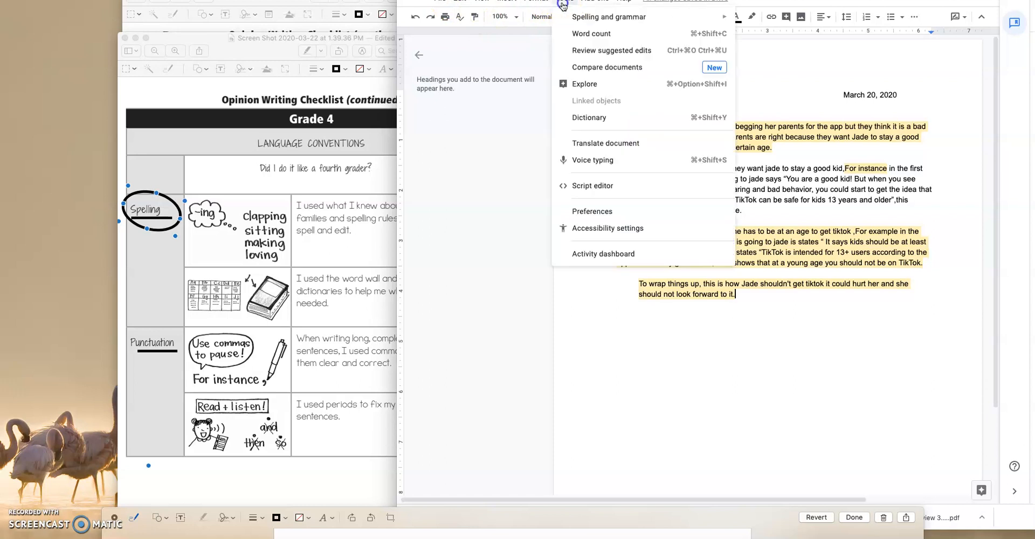
mouse_move(608, 16)
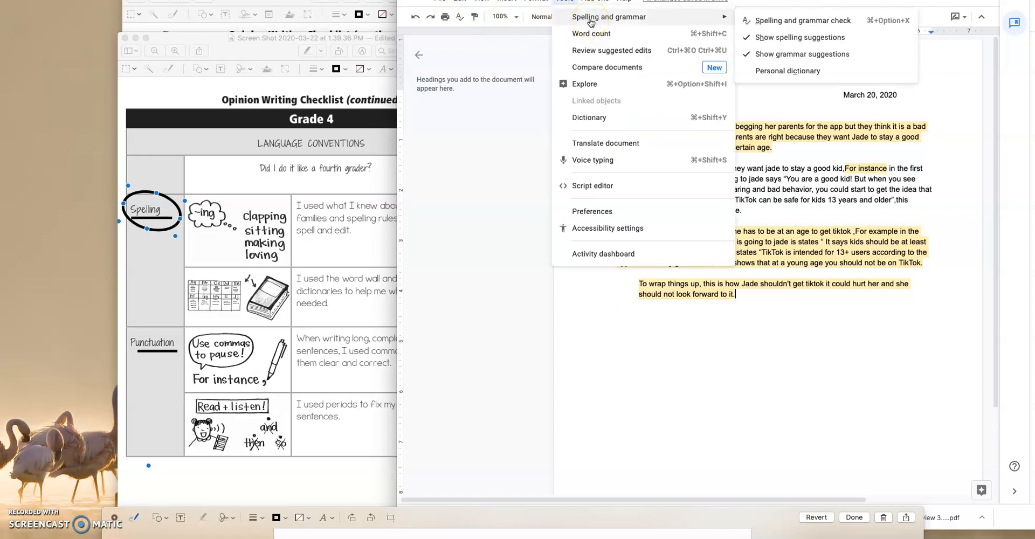
mouse_move(766, 20)
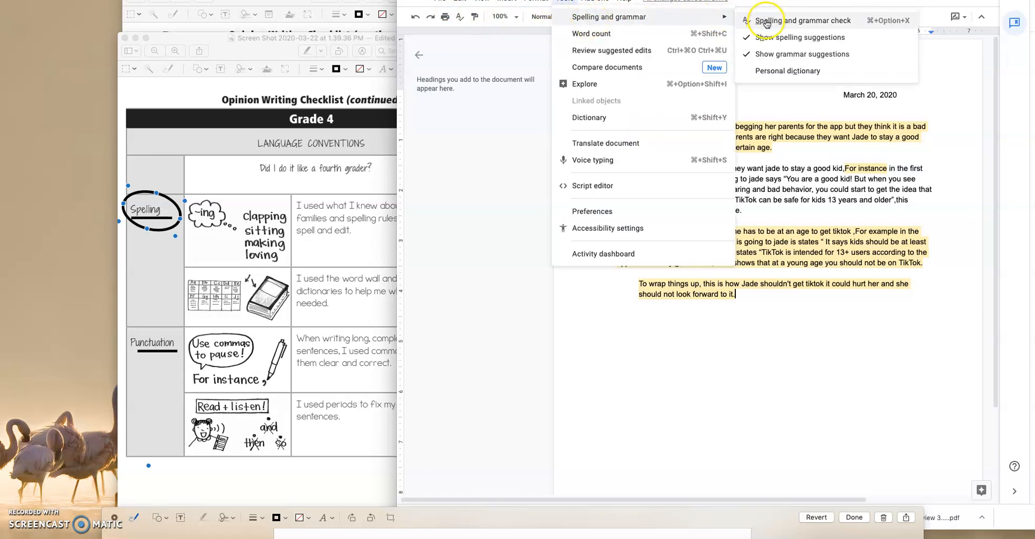
click(804, 20)
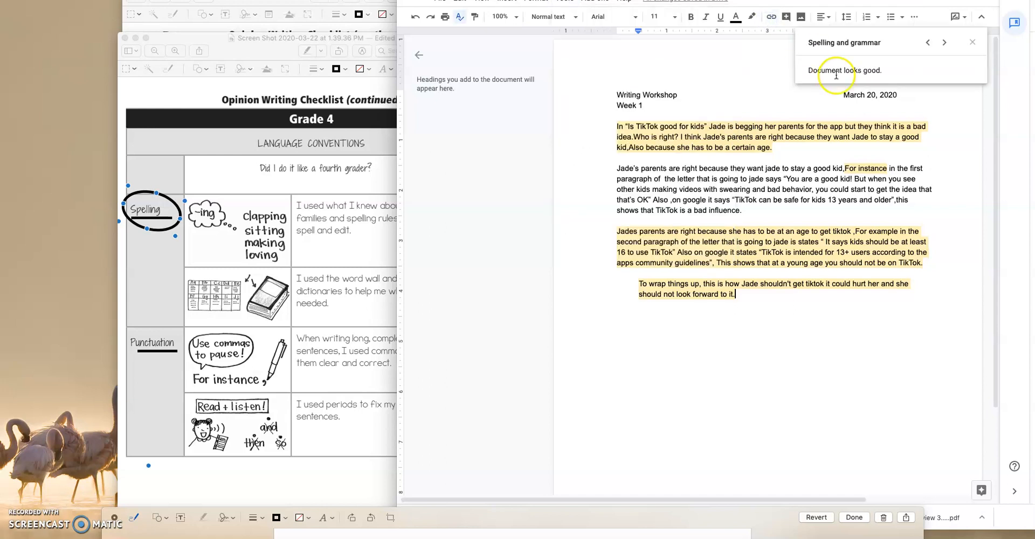
mouse_move(816, 79)
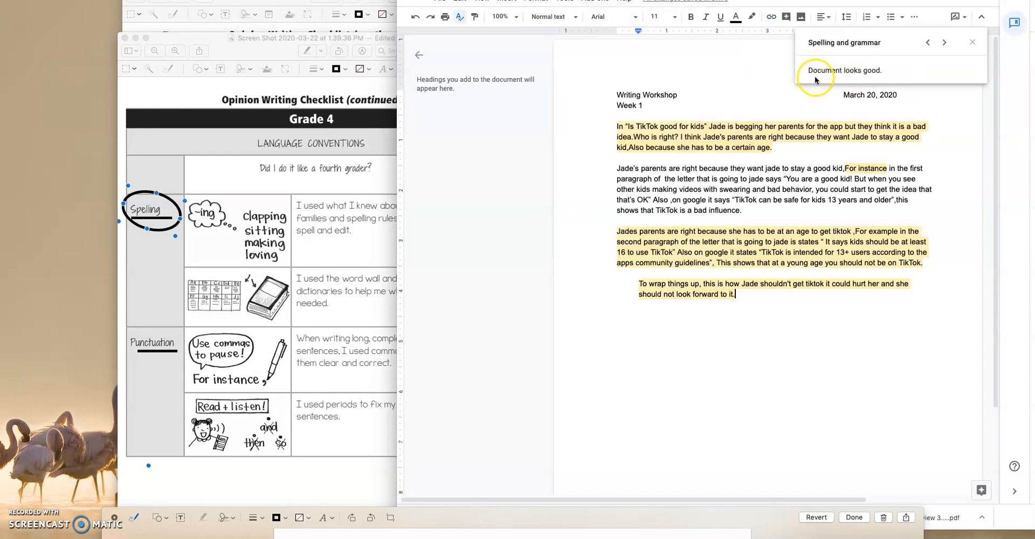
mouse_move(335, 225)
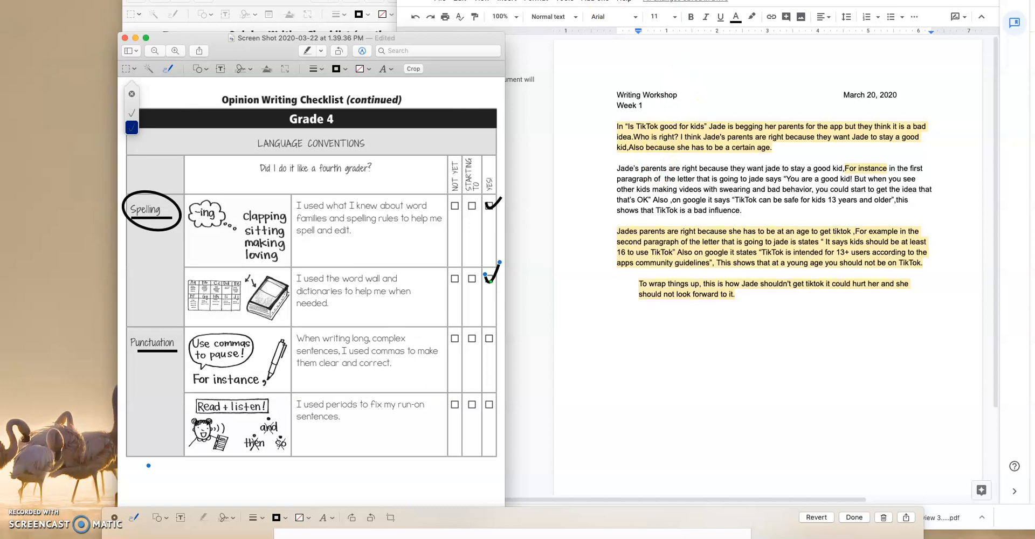
mouse_move(312, 28)
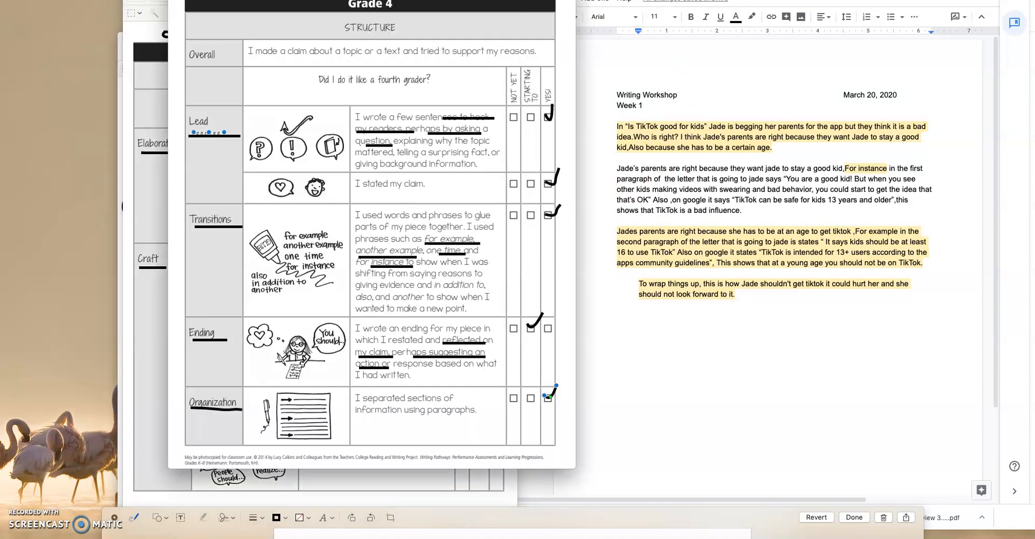
Bring the commented TikTok essay forward so its four teacher comments sit beside the Structure checklist.
click(1010, 495)
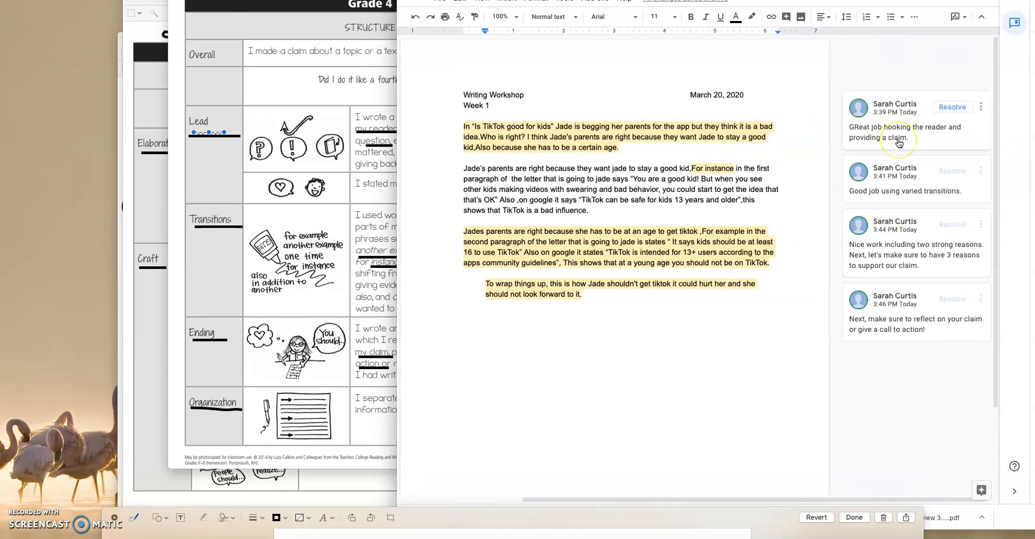
mouse_move(940, 199)
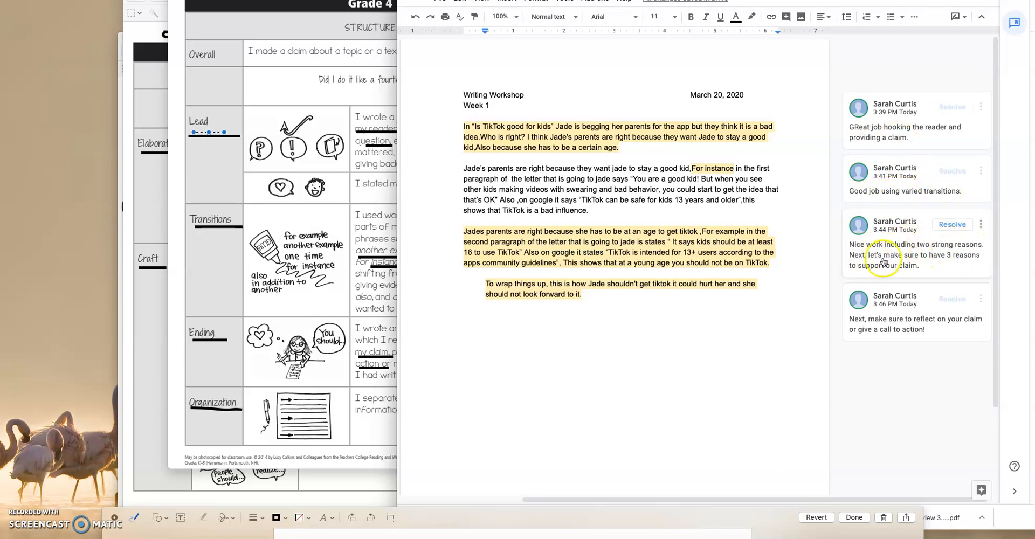
mouse_move(877, 267)
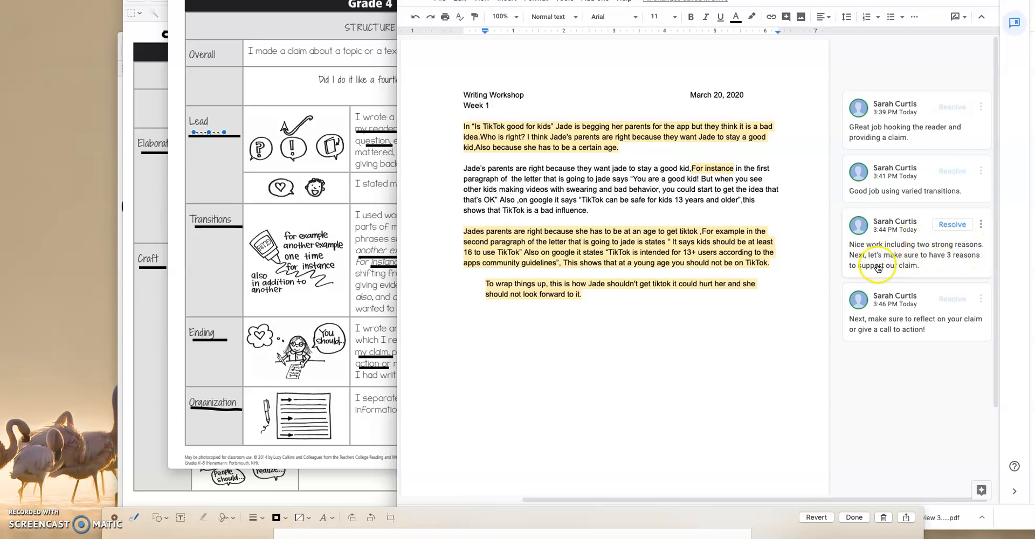
mouse_move(908, 325)
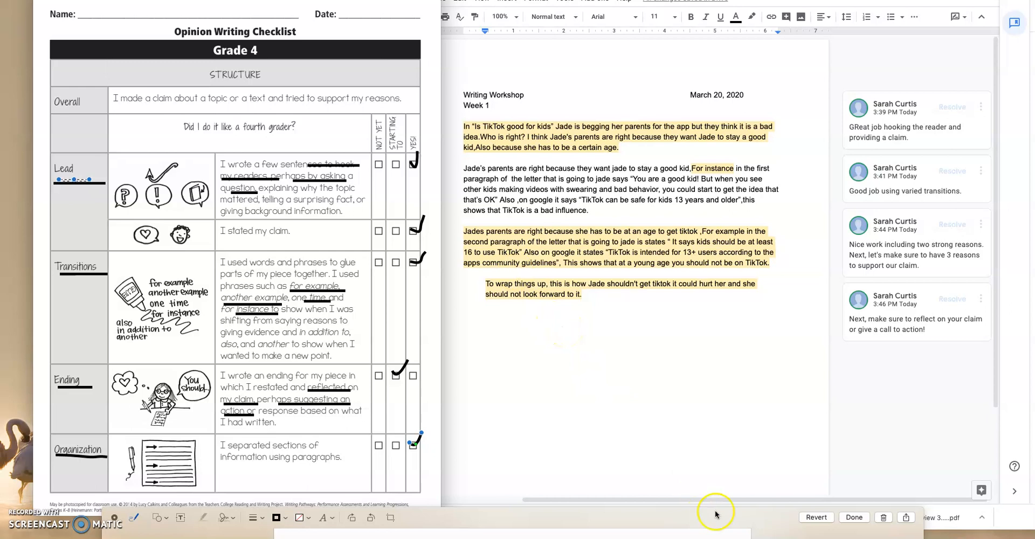
mouse_move(719, 532)
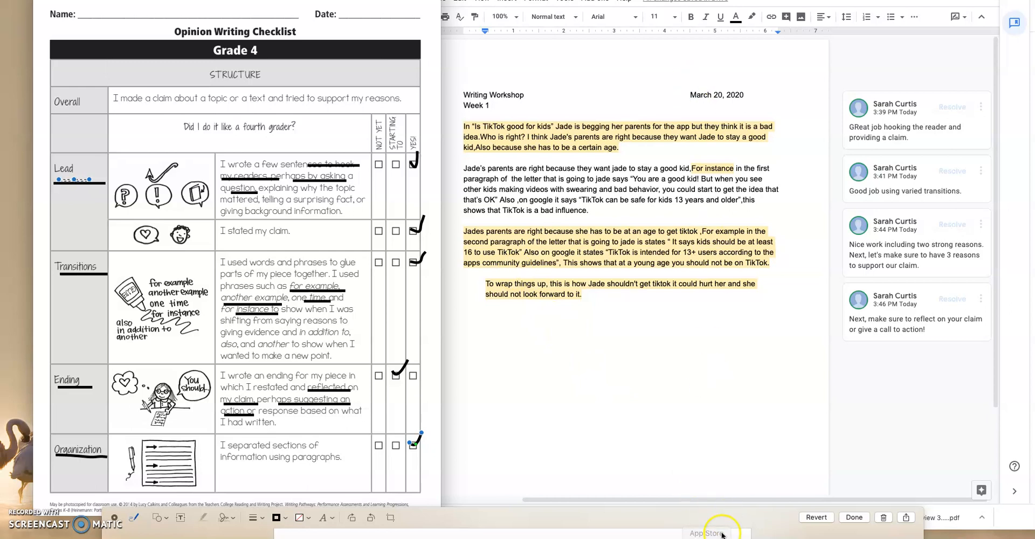